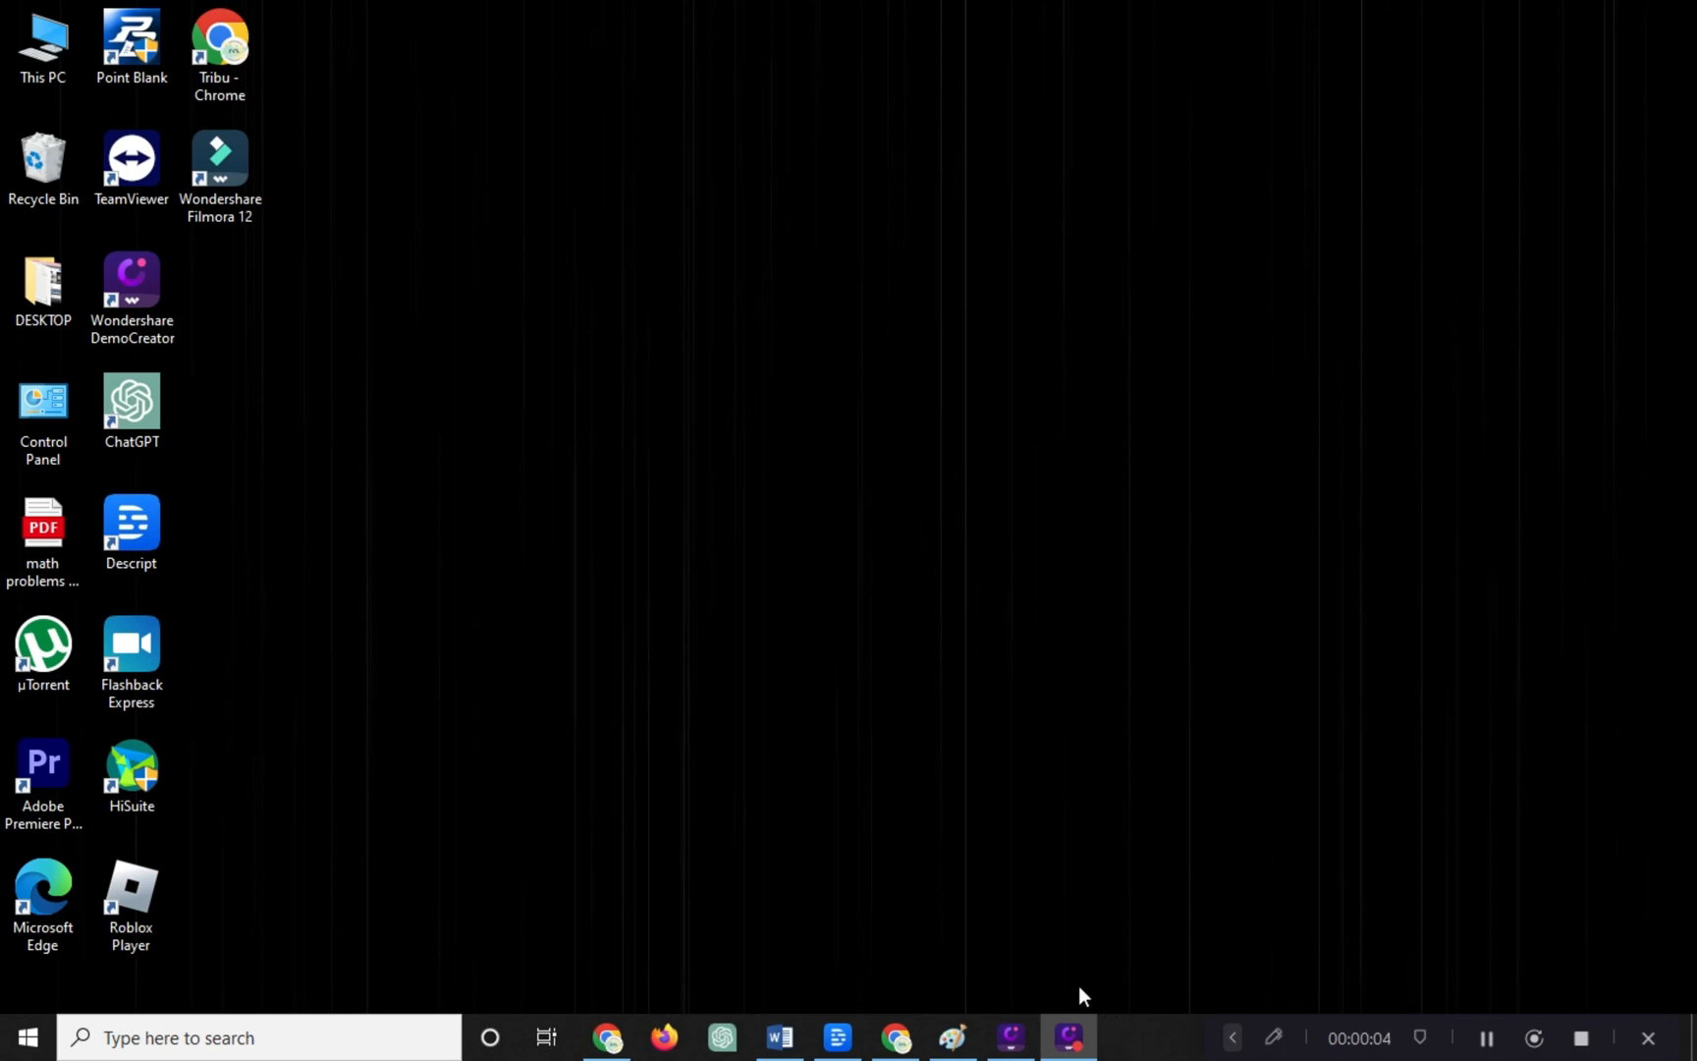
mouse_move(1075, 989)
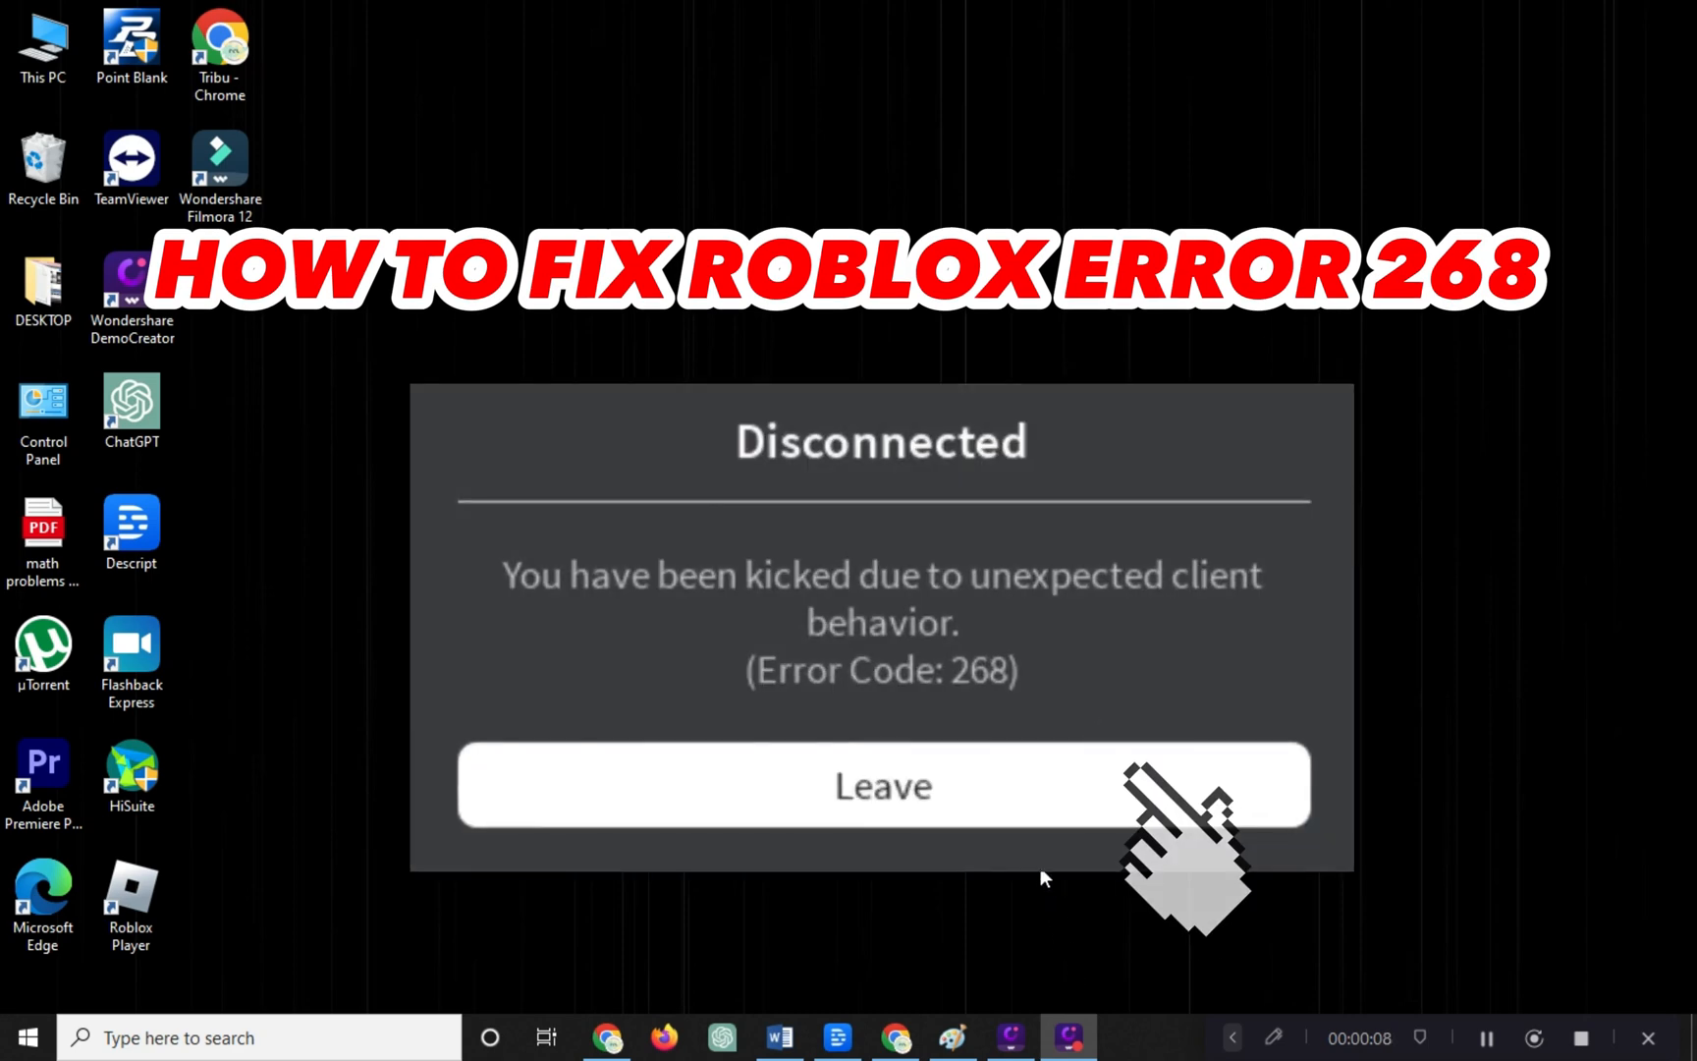
Search Start for Roblox Player and open its file location
click(880, 784)
text(roblo)
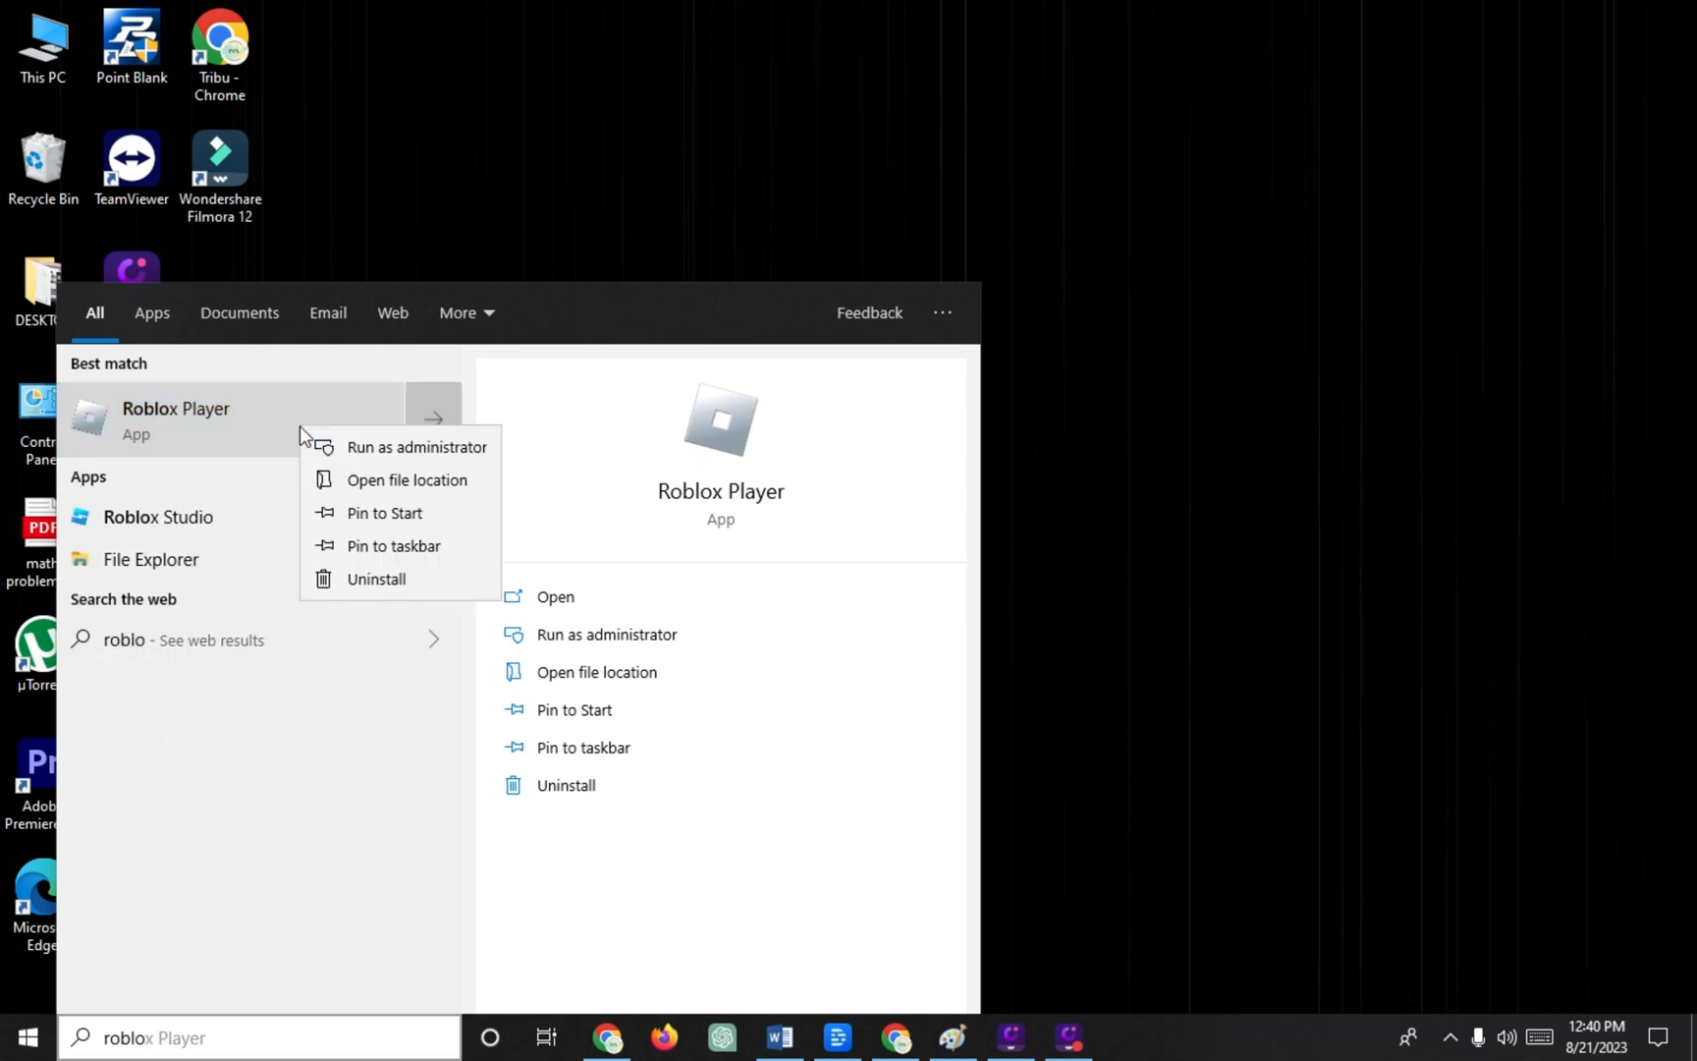
mouse_move(390, 480)
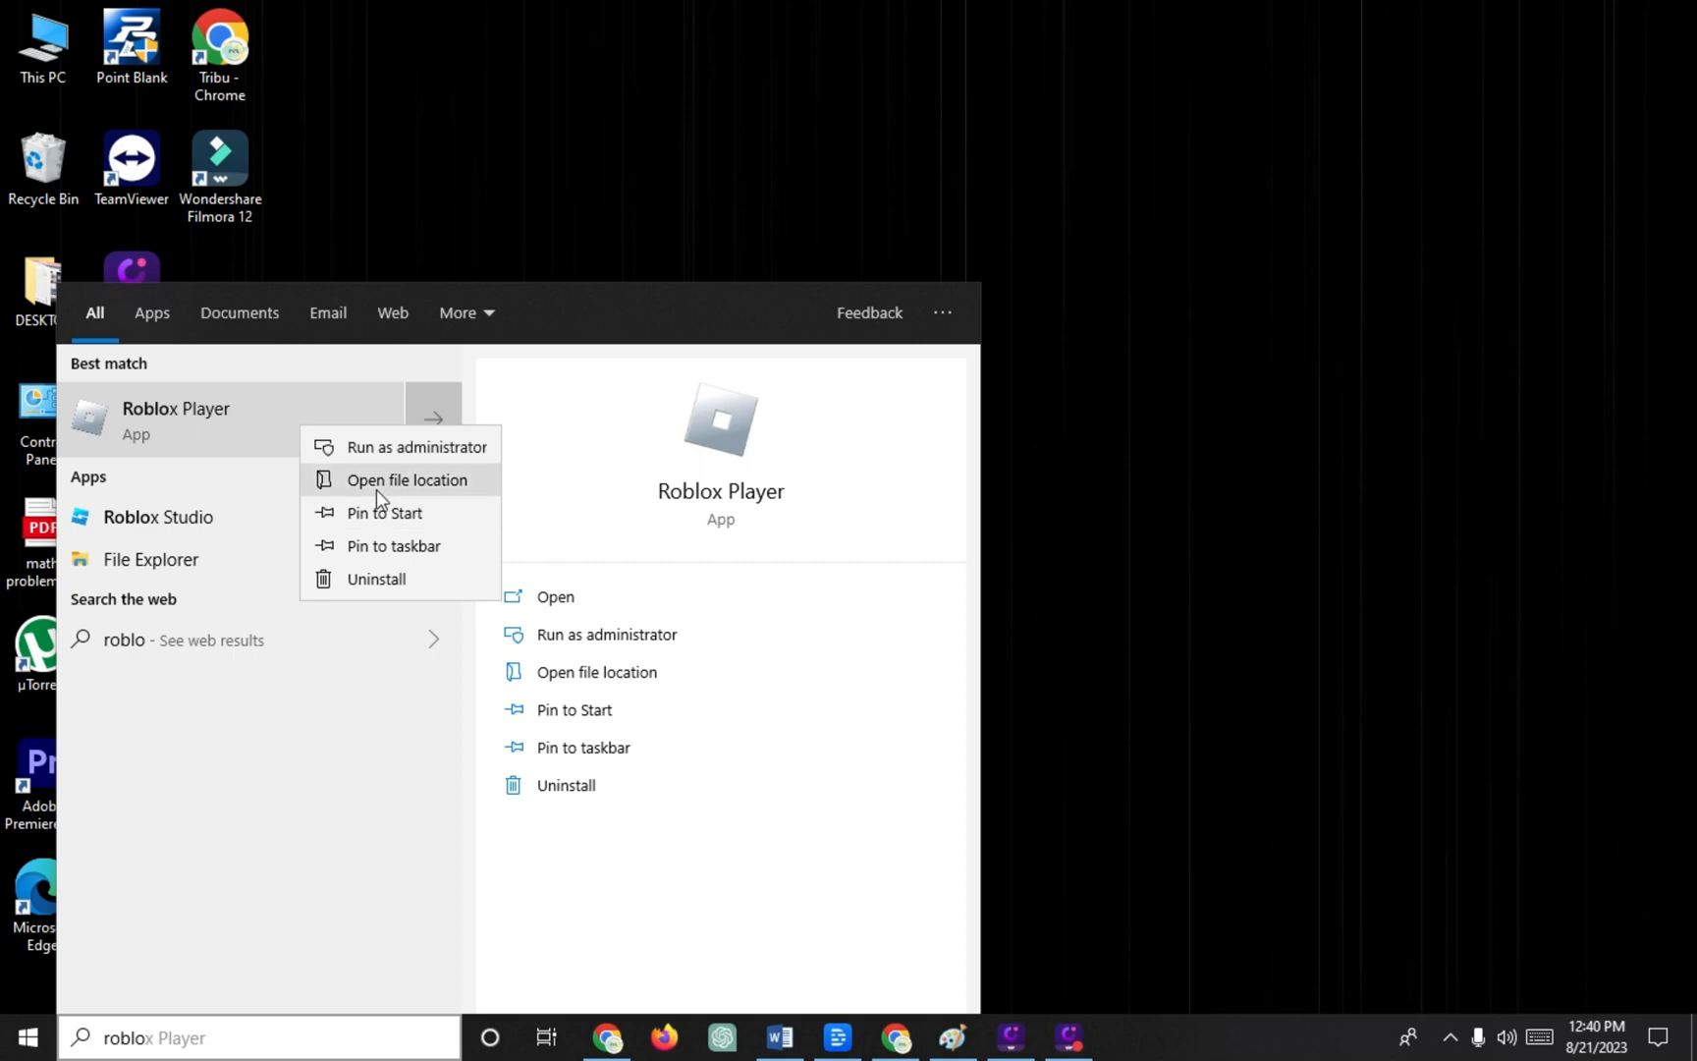
click(408, 480)
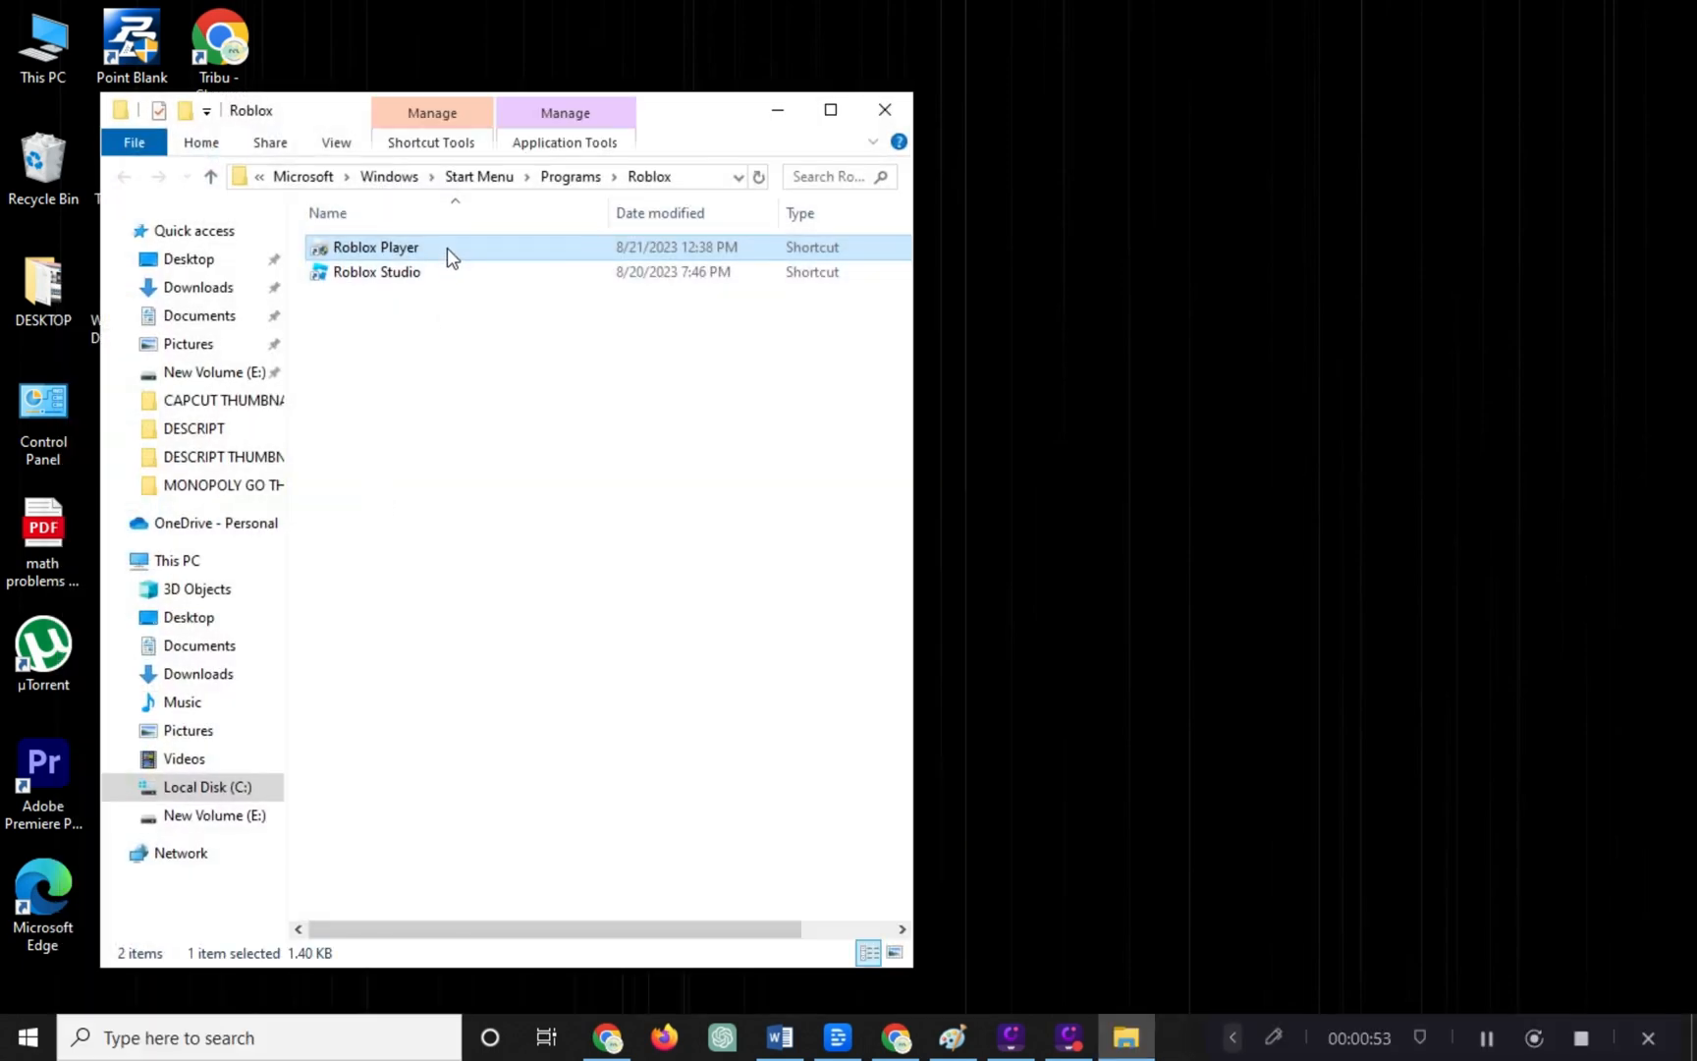
Set the Roblox Player shortcut to Windows 7 compatibility mode, run as administrator, and save
right_click(375, 247)
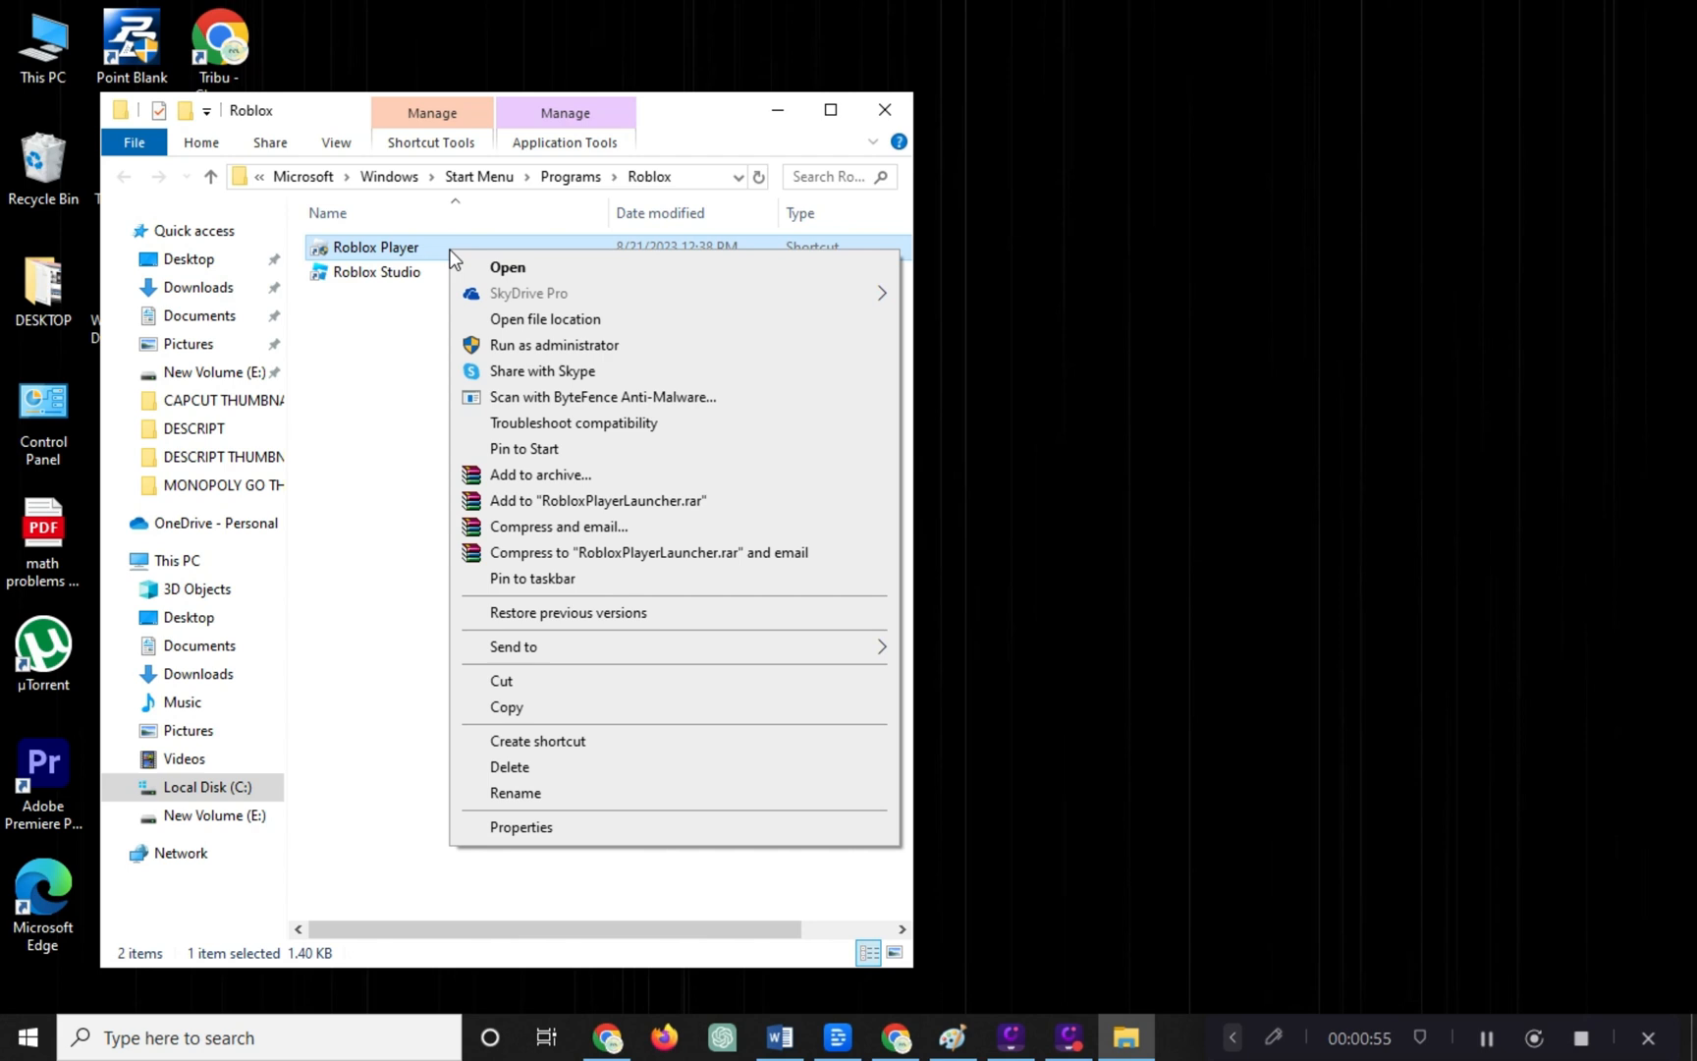
click(521, 826)
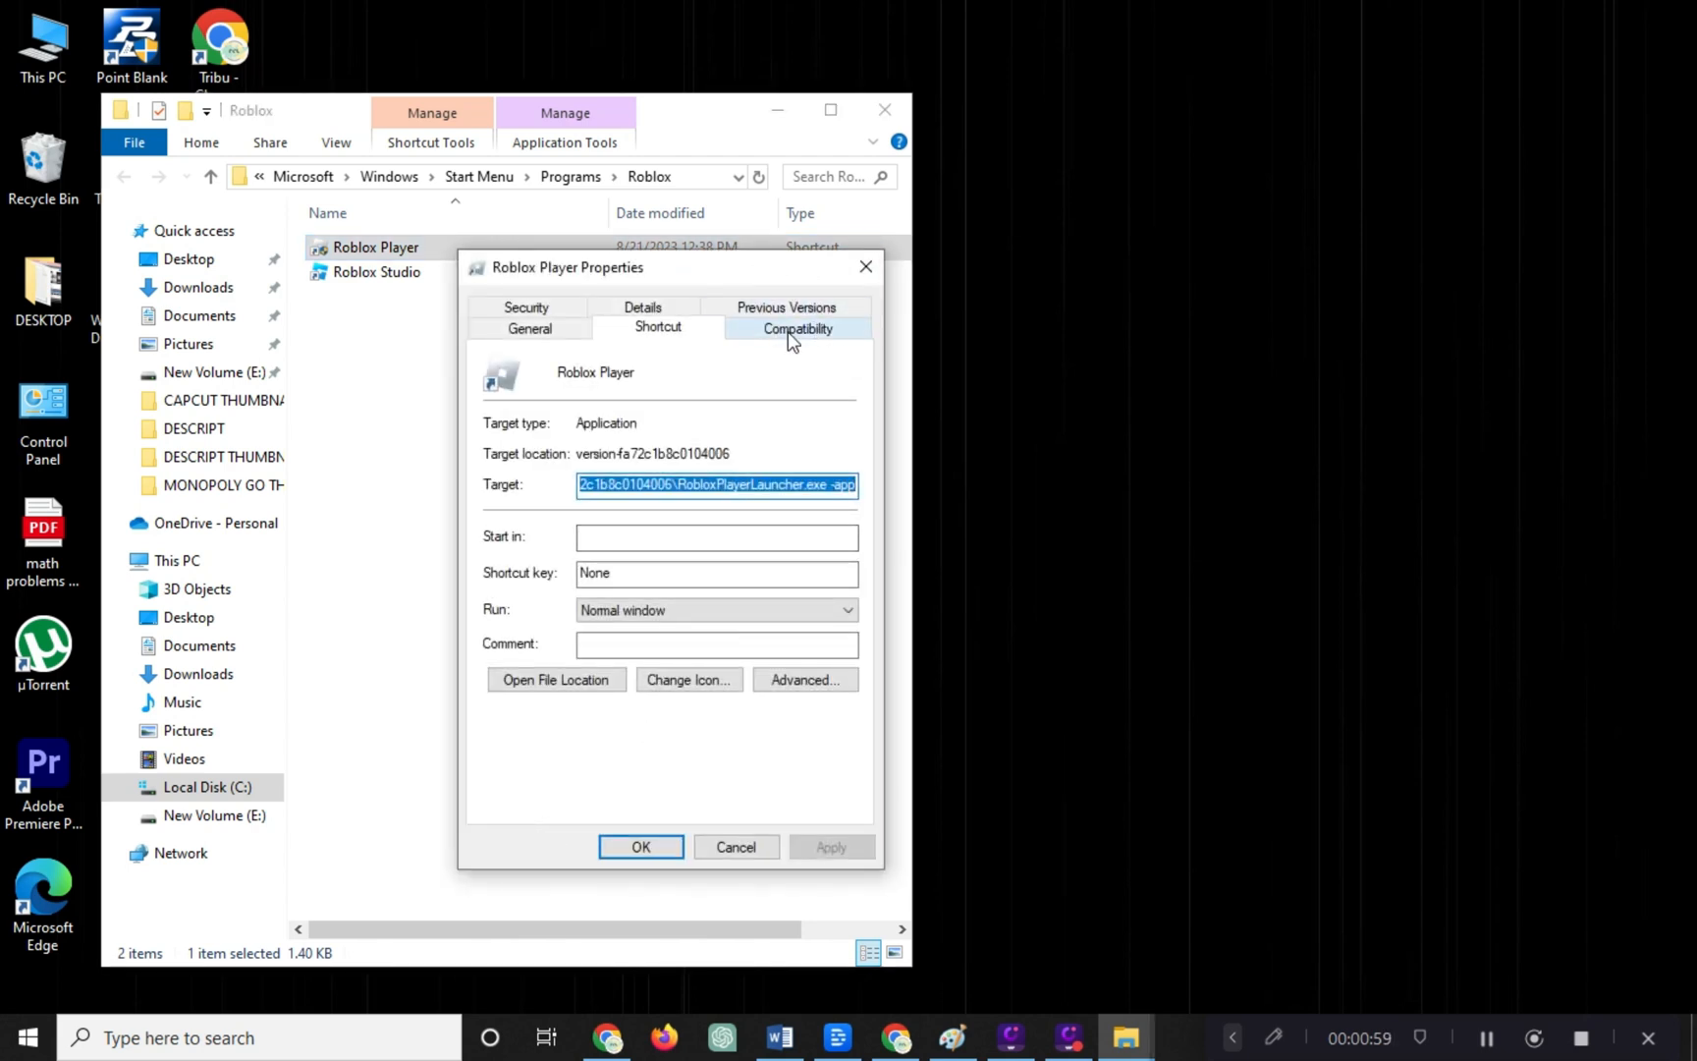
click(797, 328)
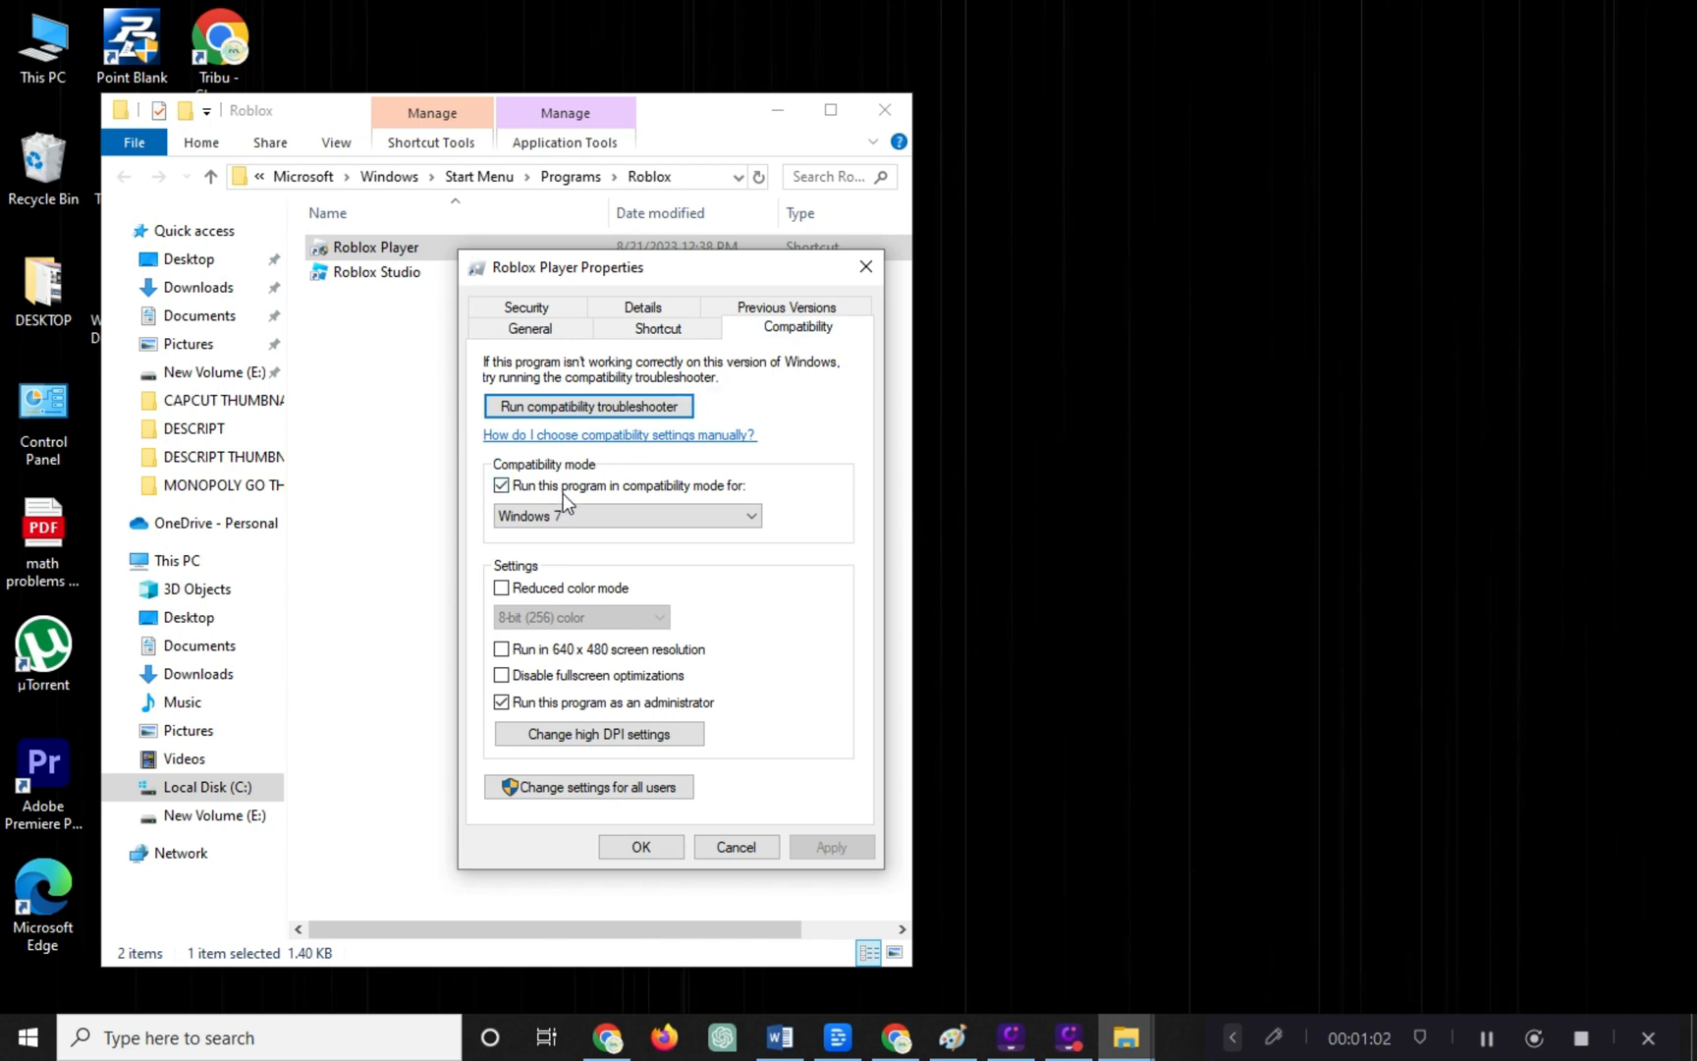
click(501, 485)
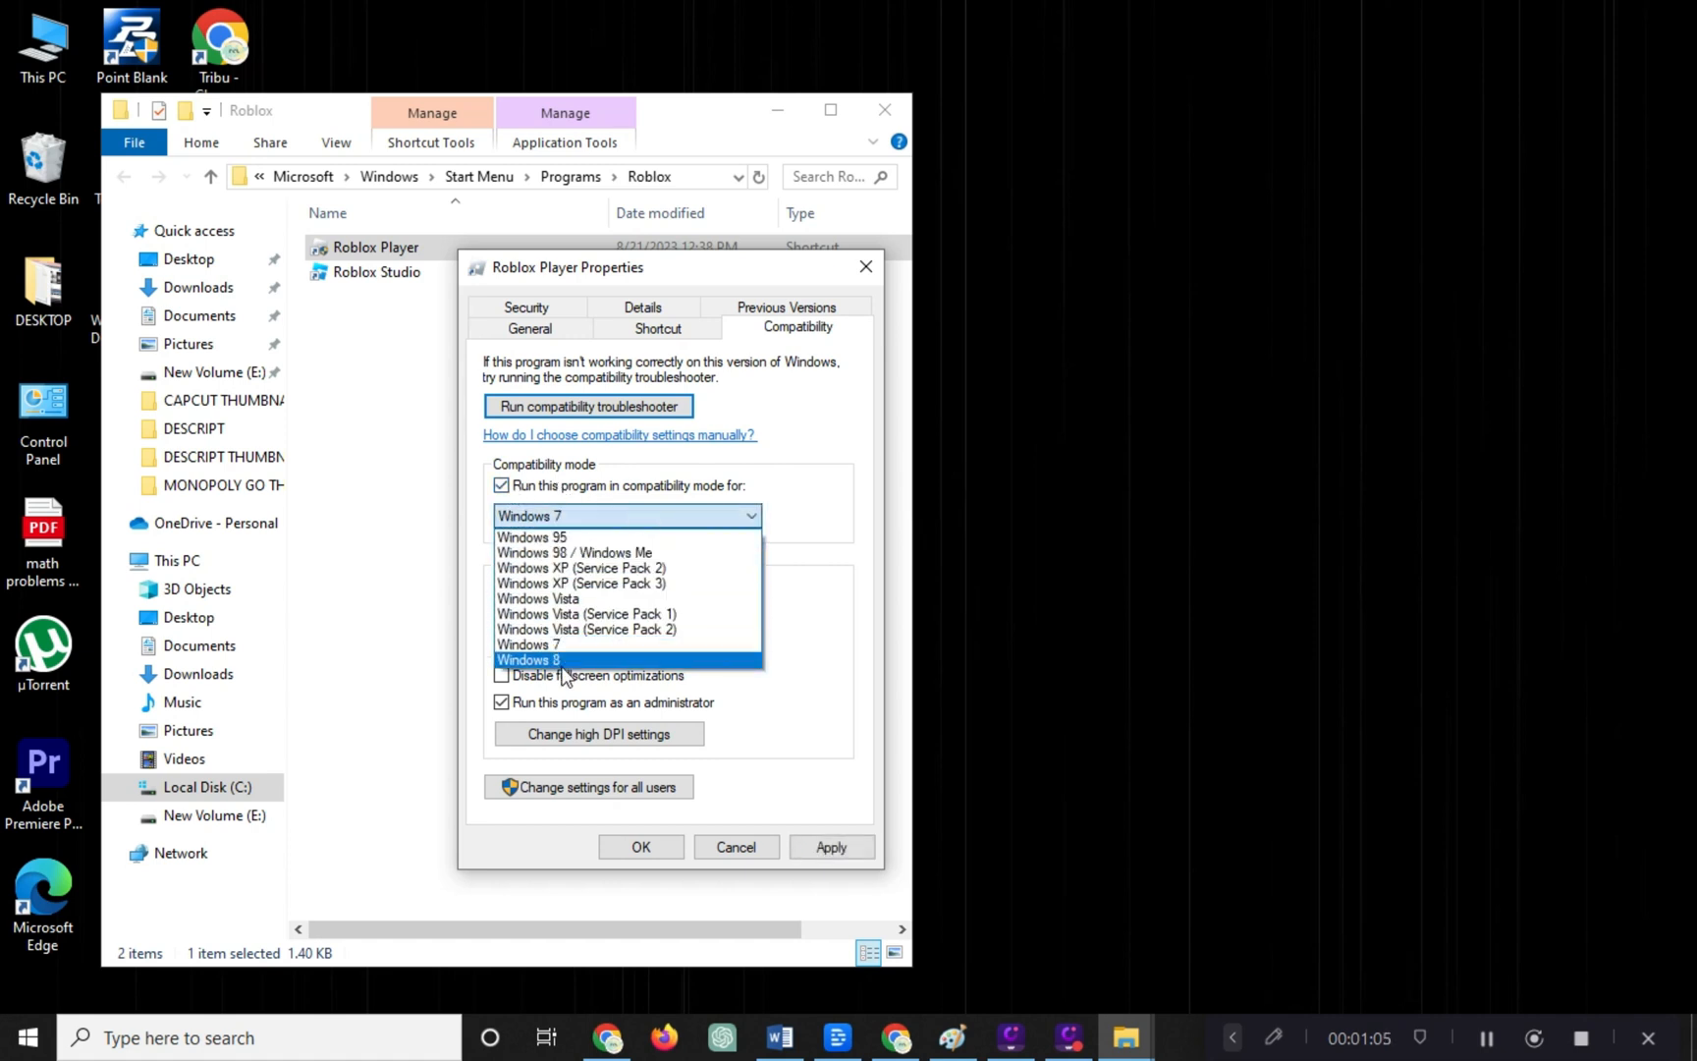
mouse_move(569, 644)
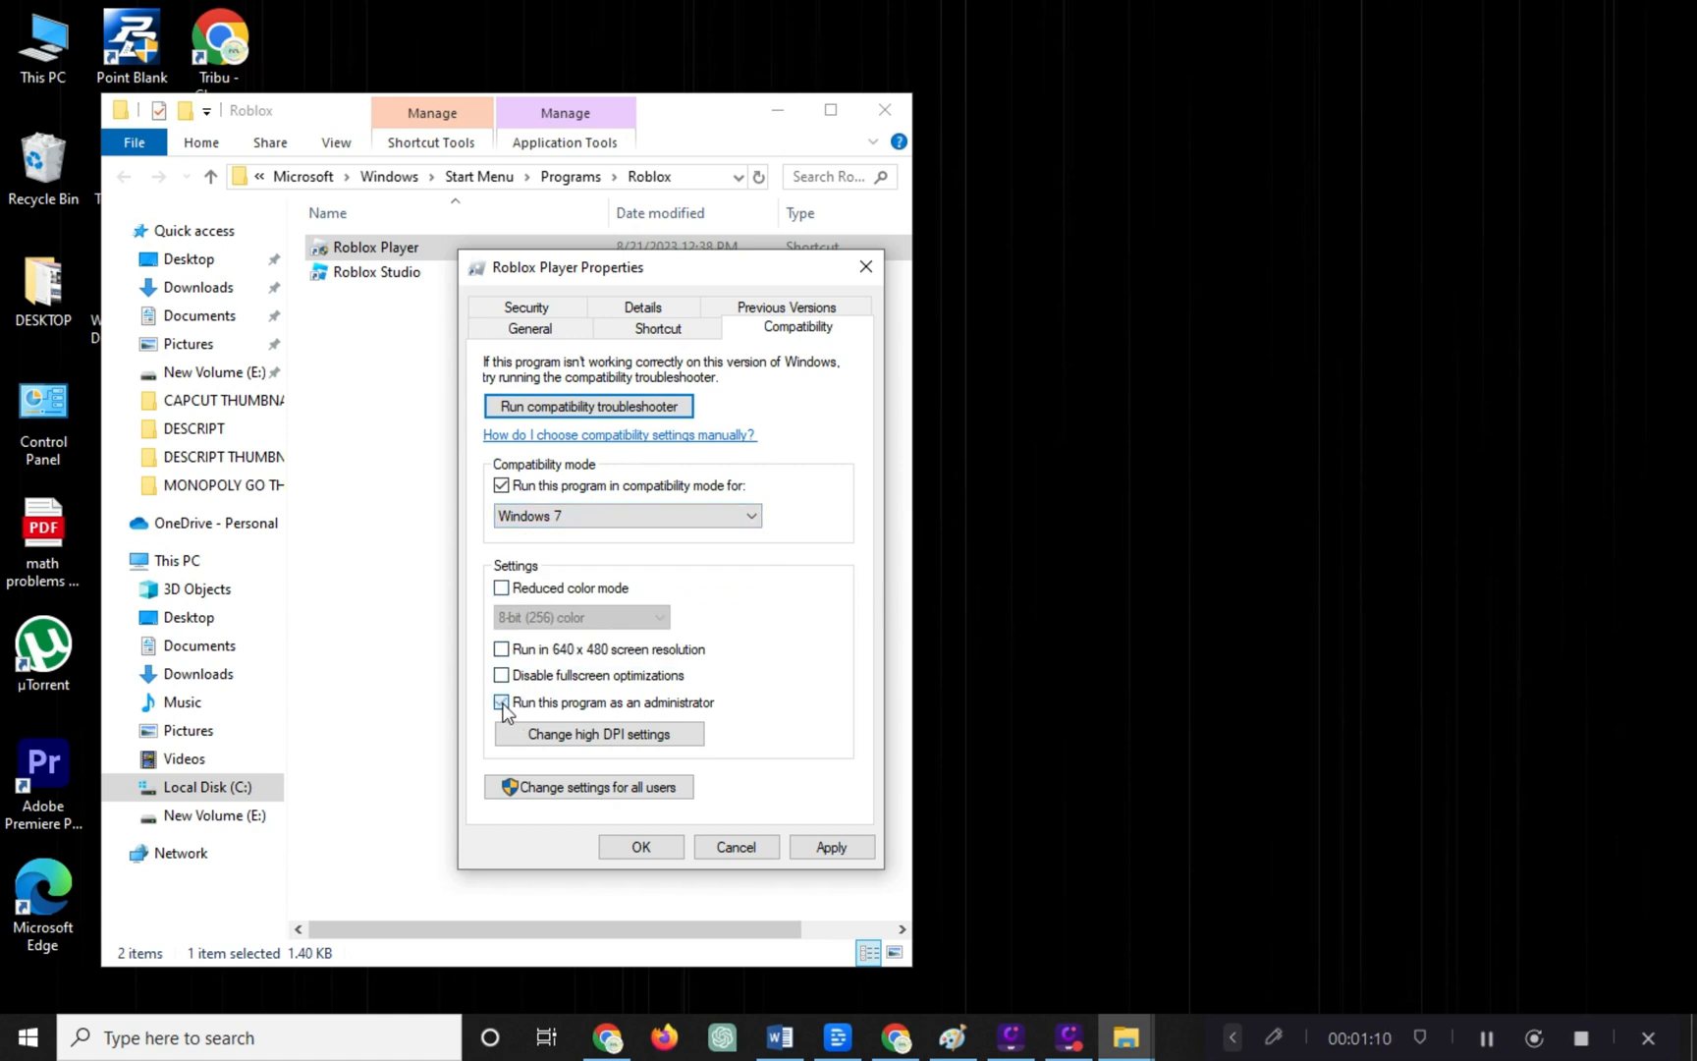
click(501, 701)
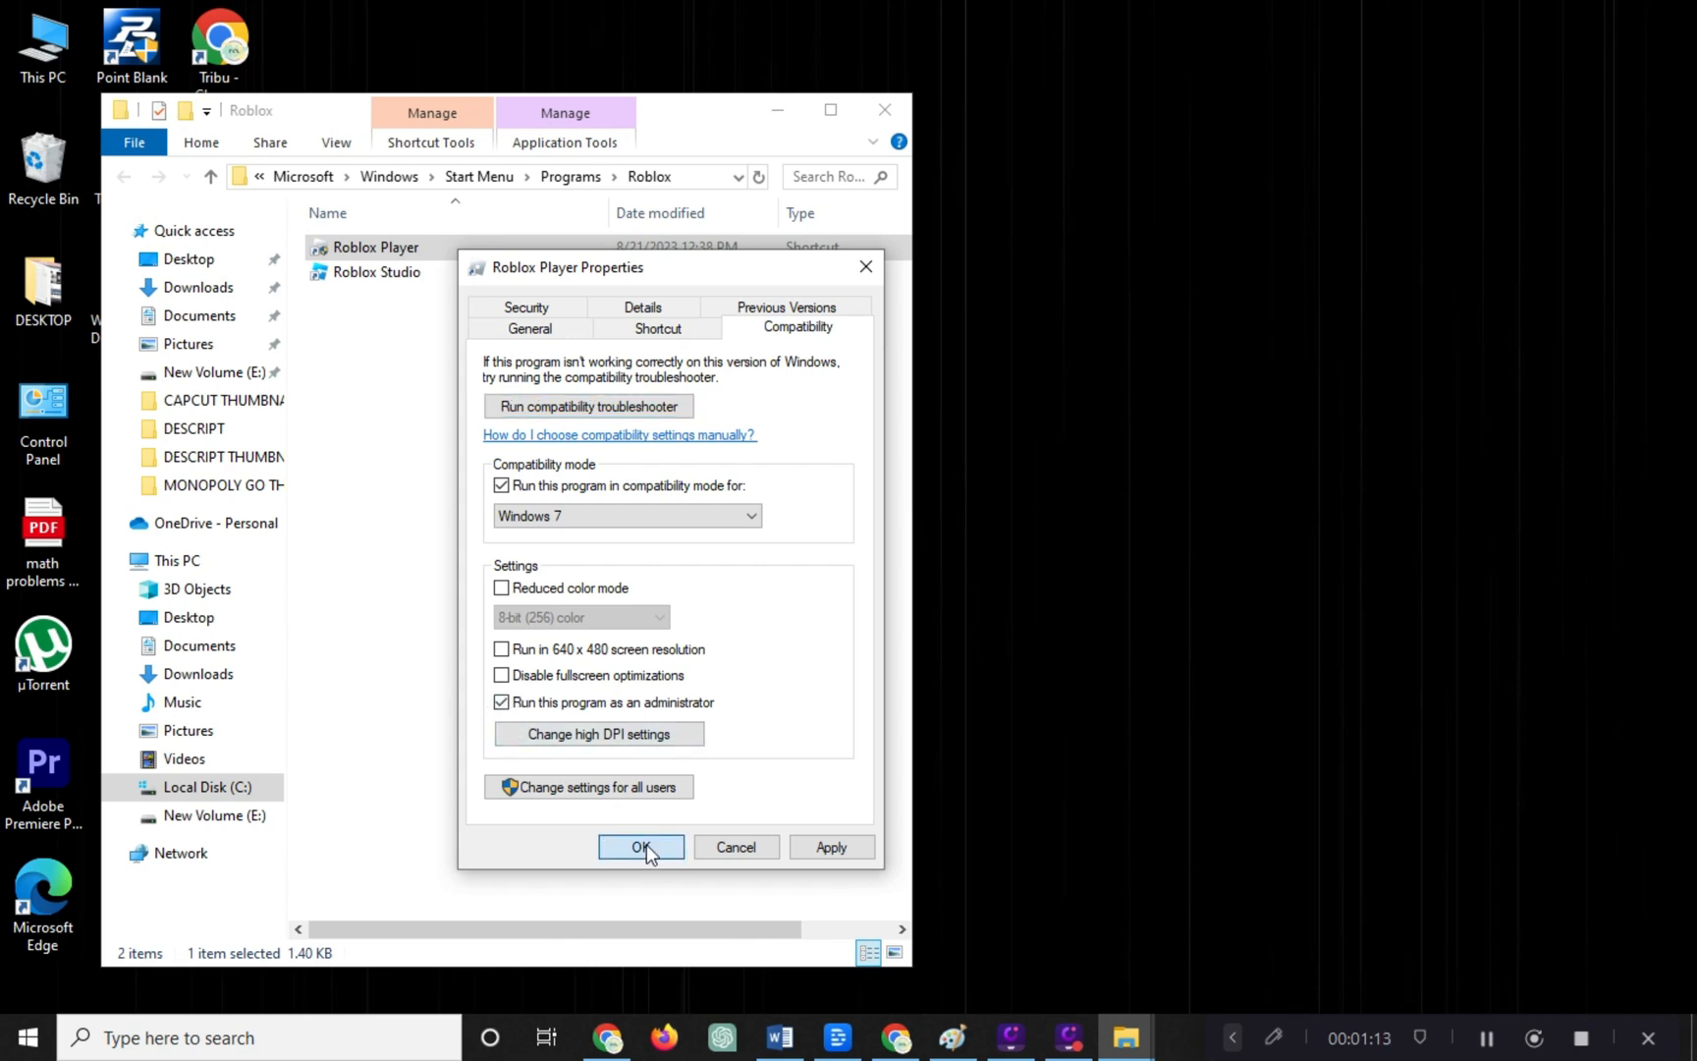
click(640, 847)
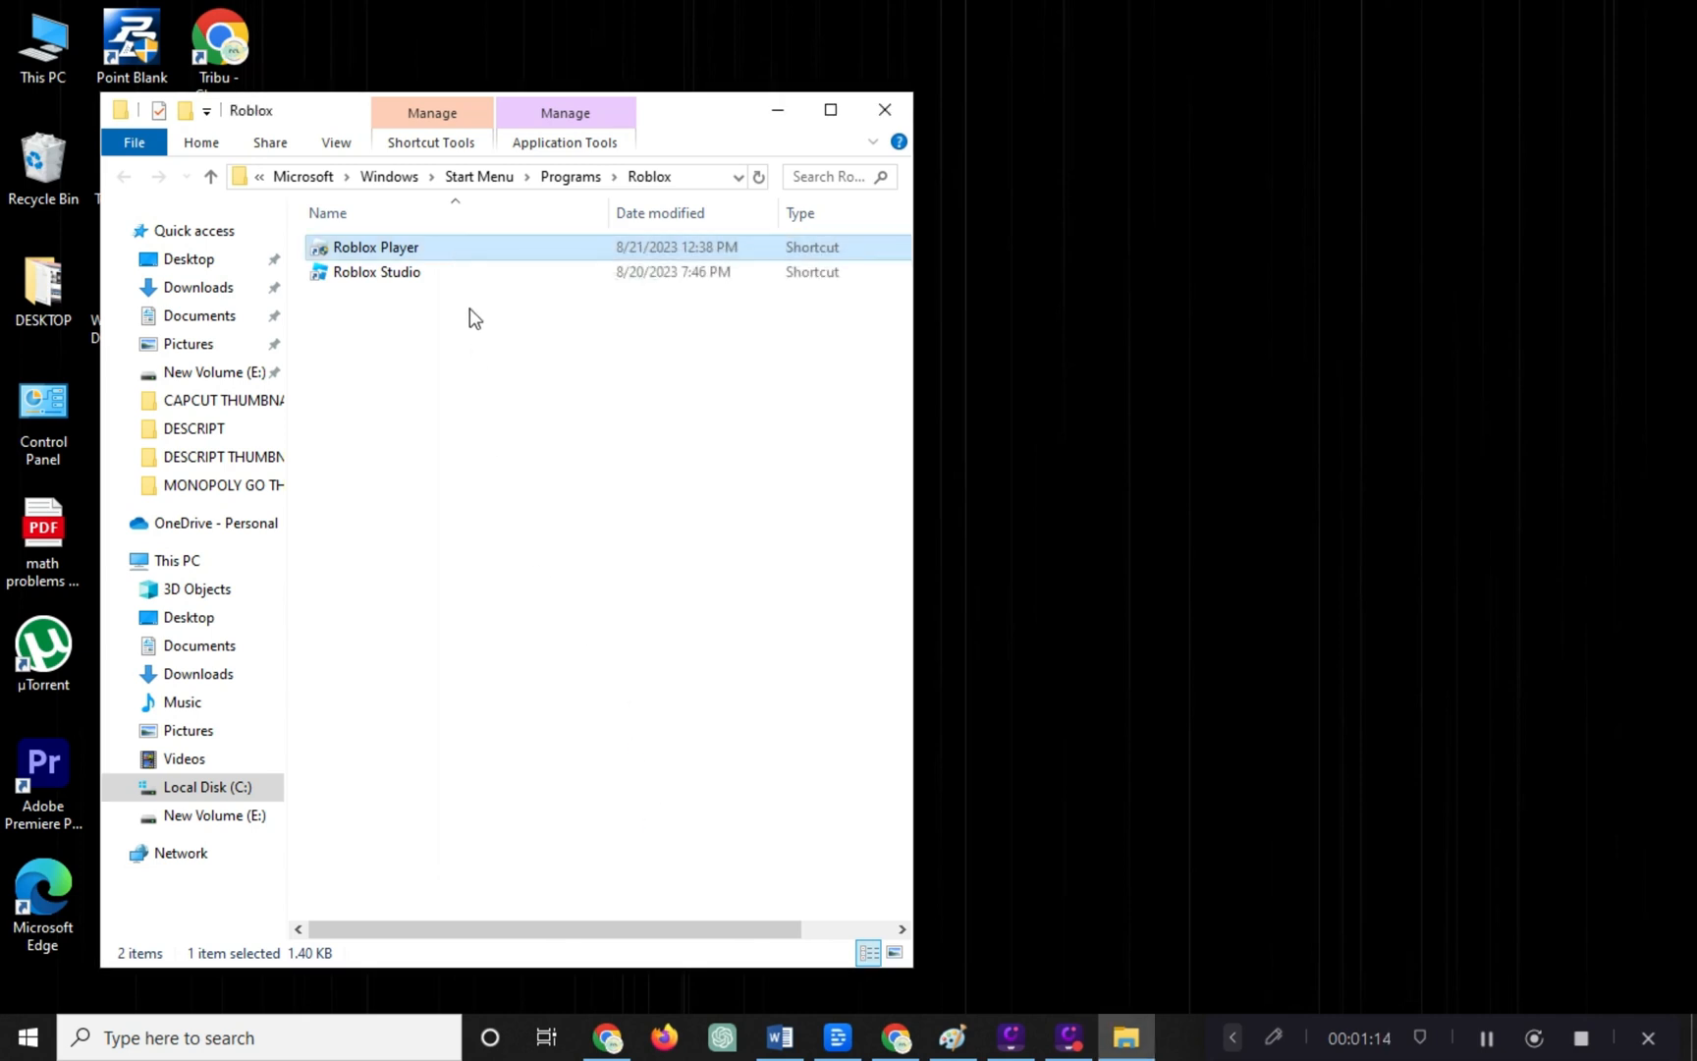
Run Troubleshoot compatibility on Roblox Player with recommended settings and test the program
right_click(375, 246)
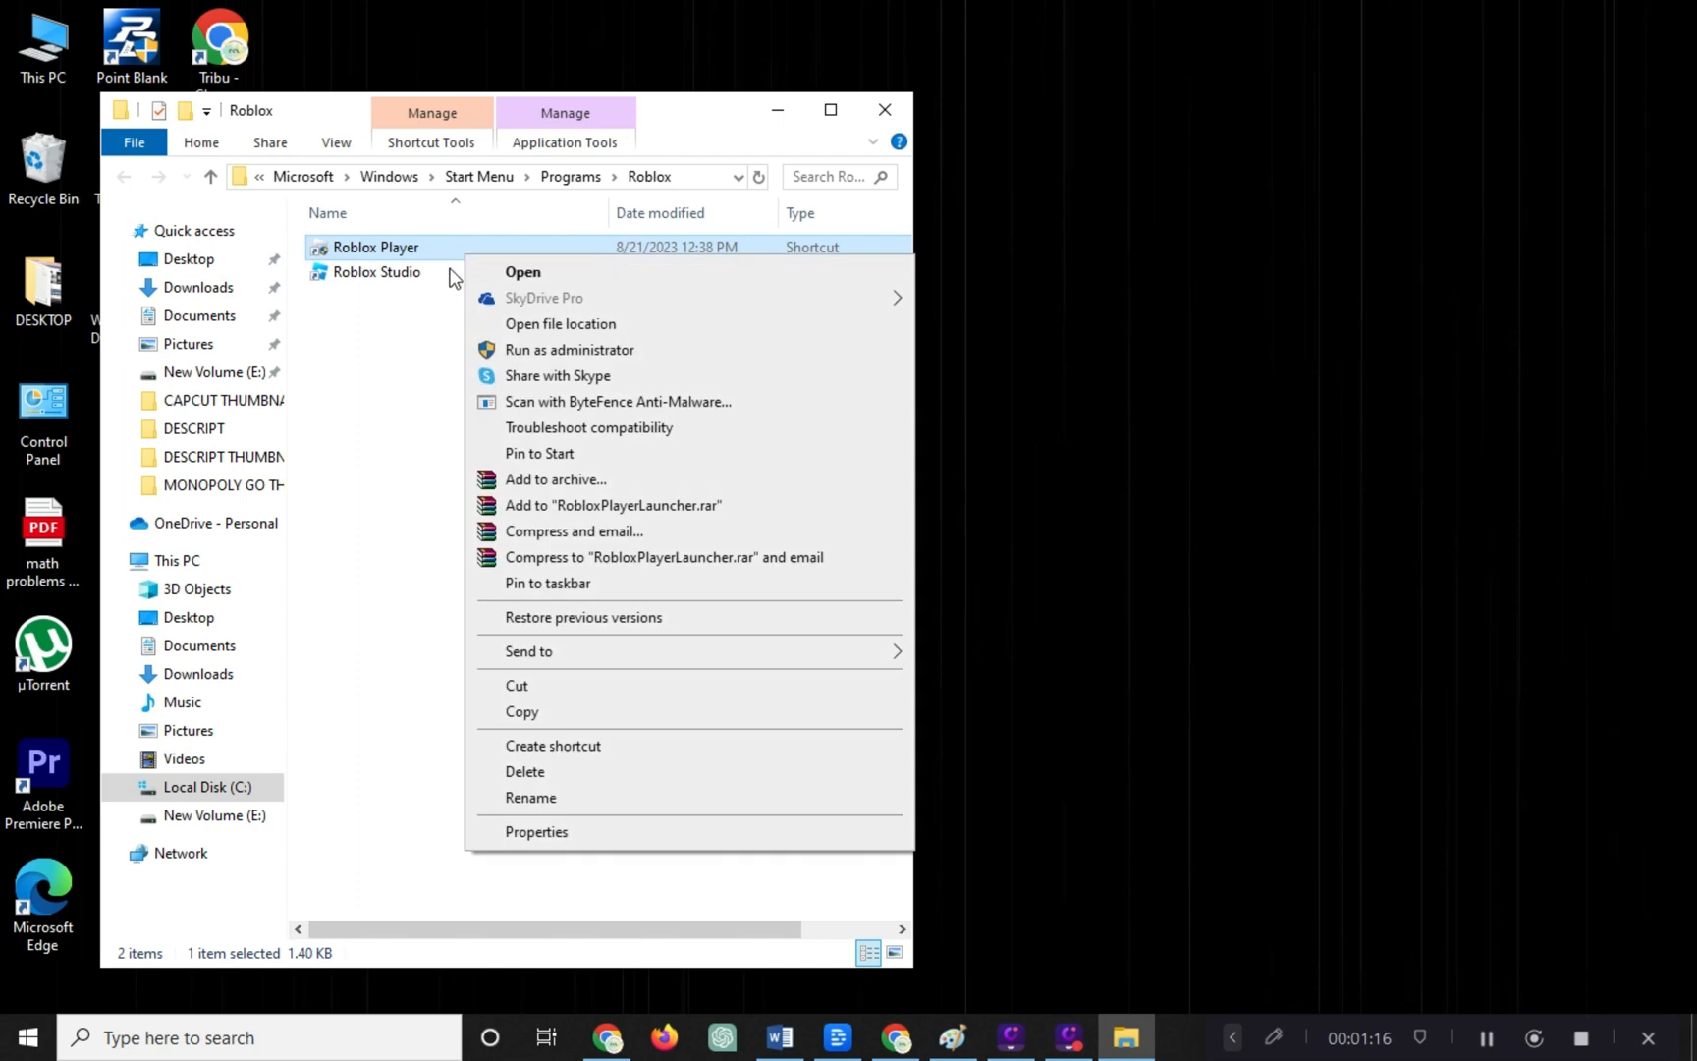
mouse_move(592, 431)
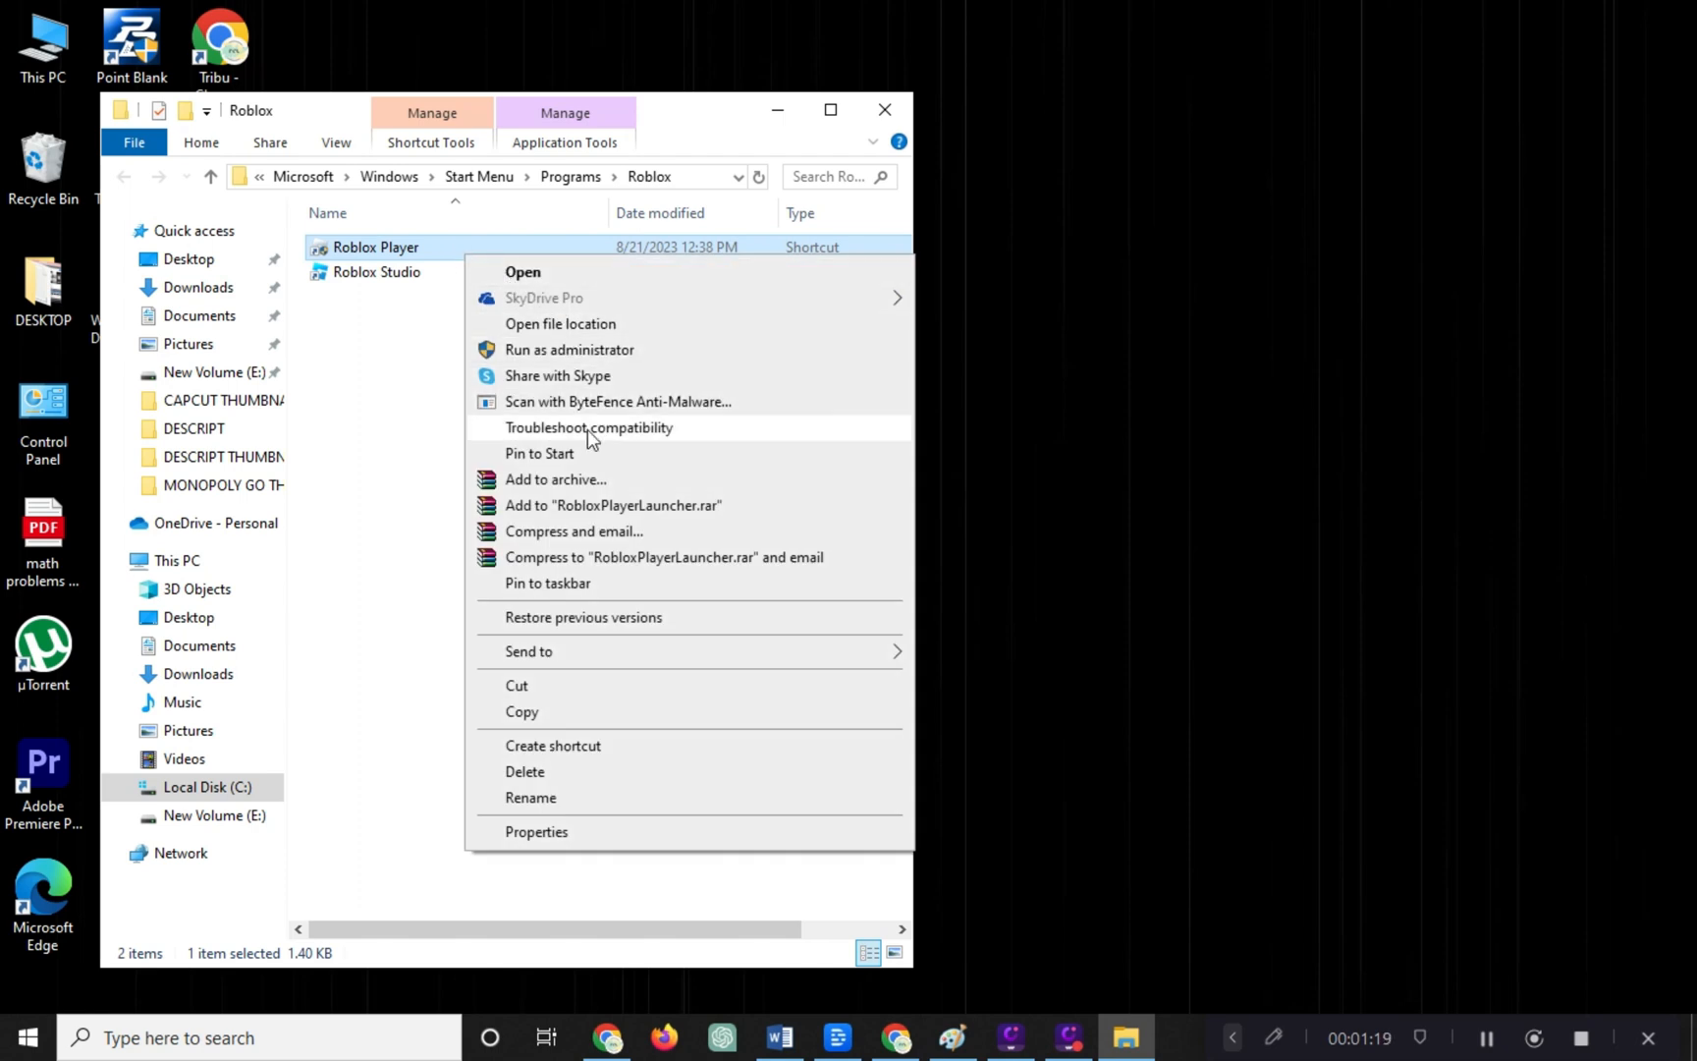
click(589, 428)
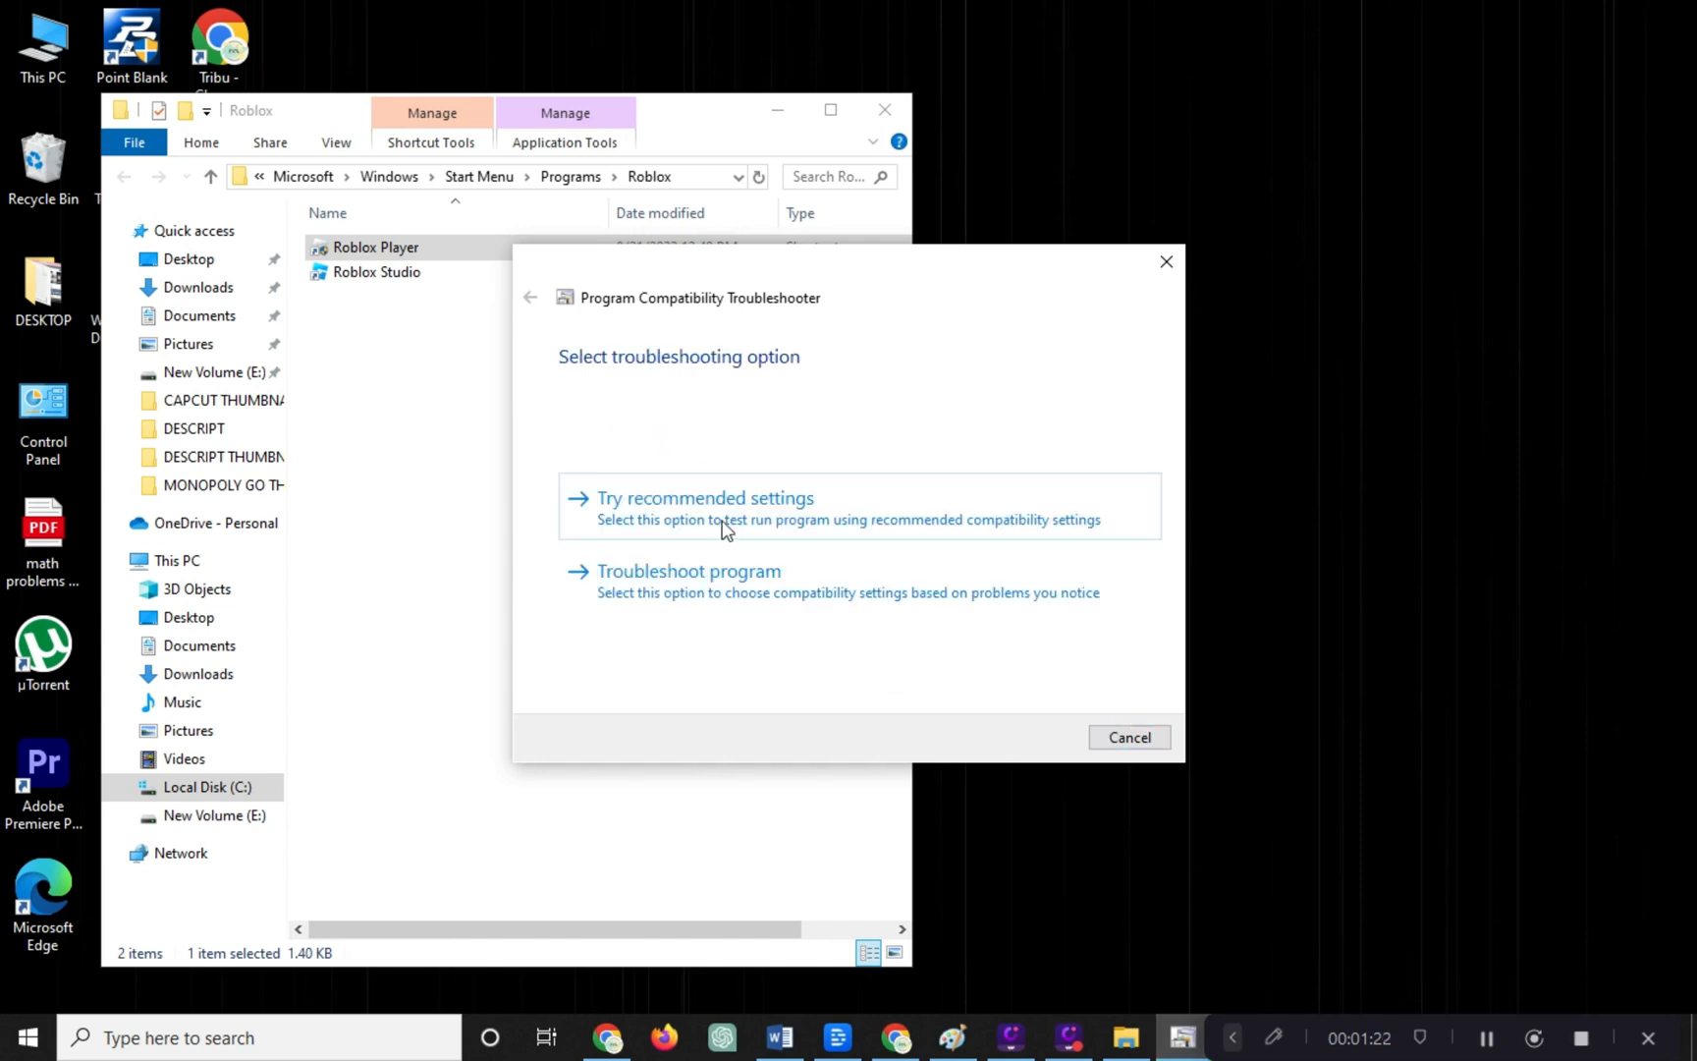
mouse_move(584, 529)
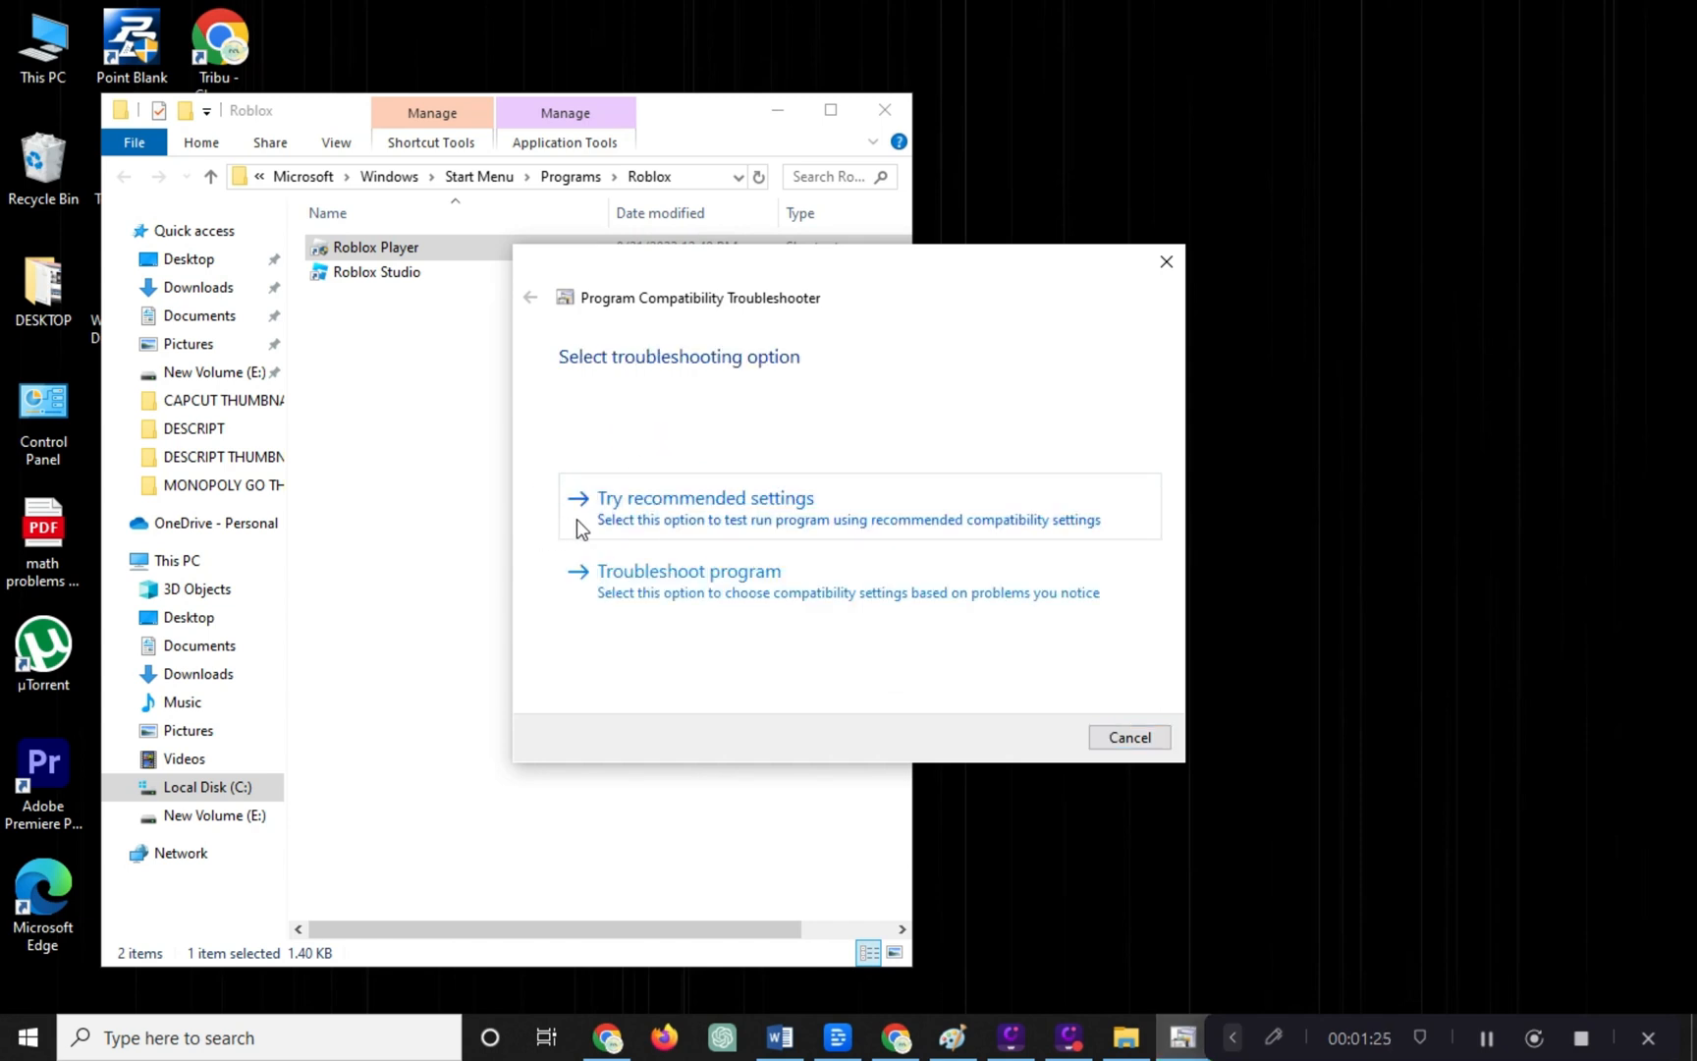
click(704, 498)
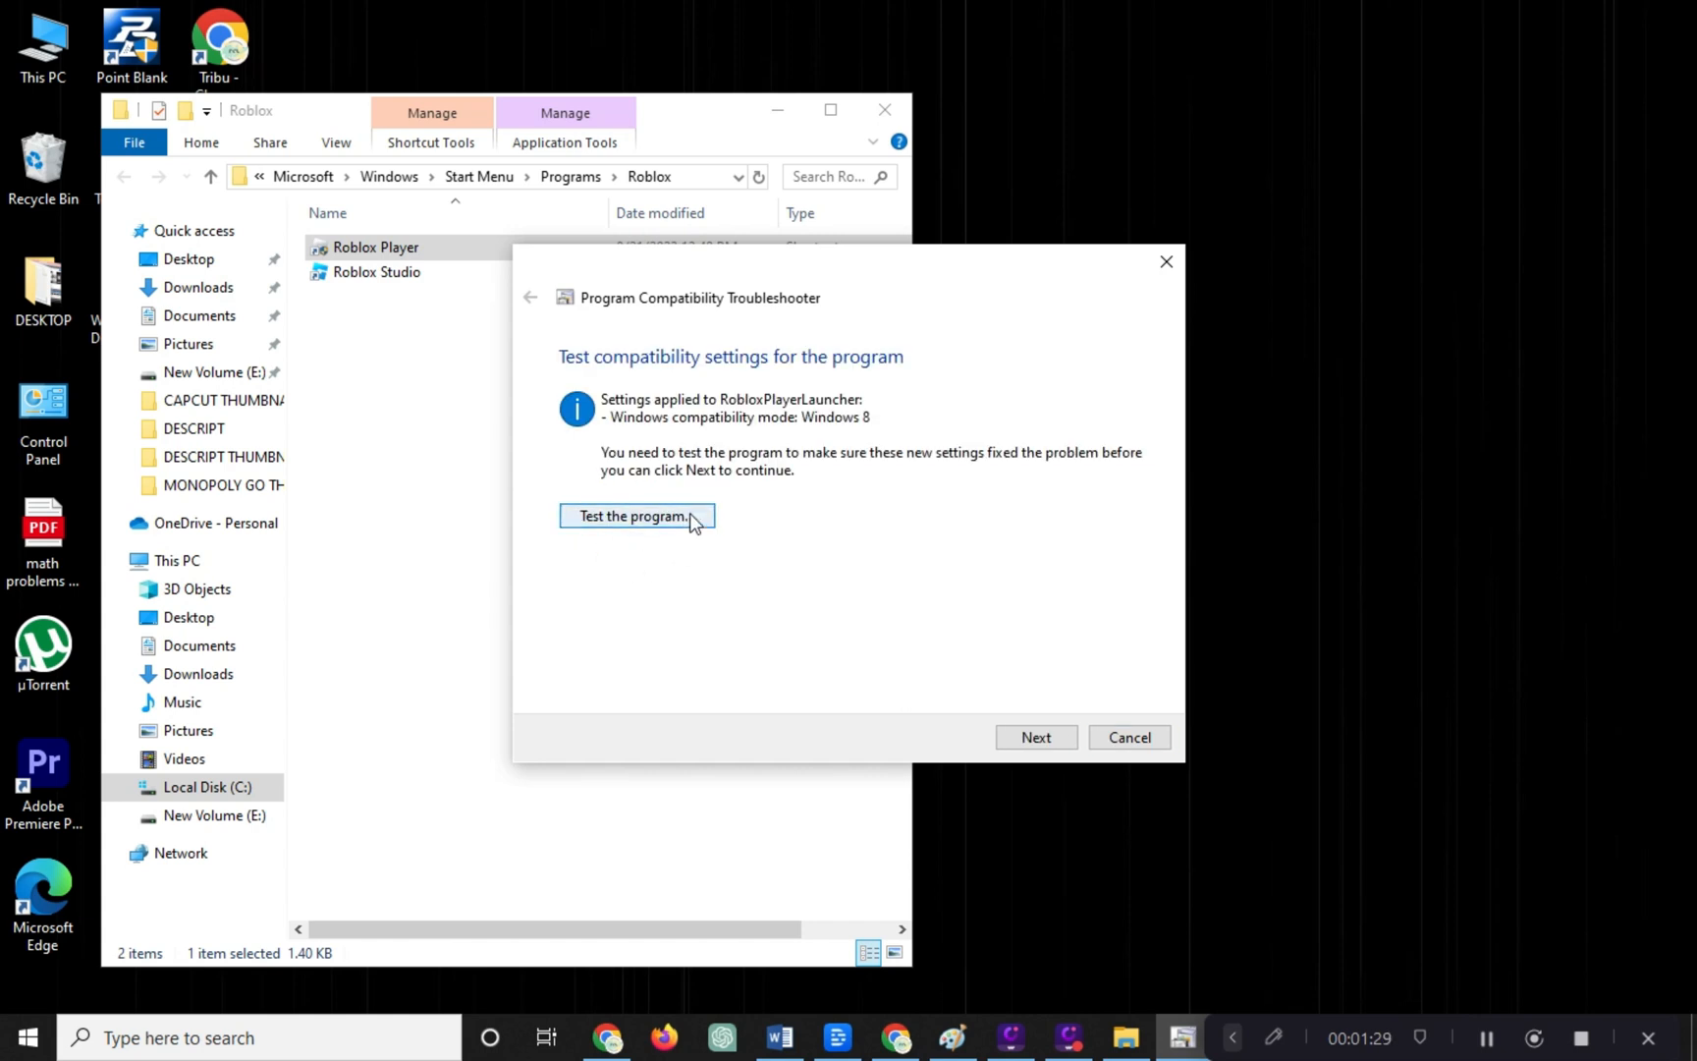
click(636, 516)
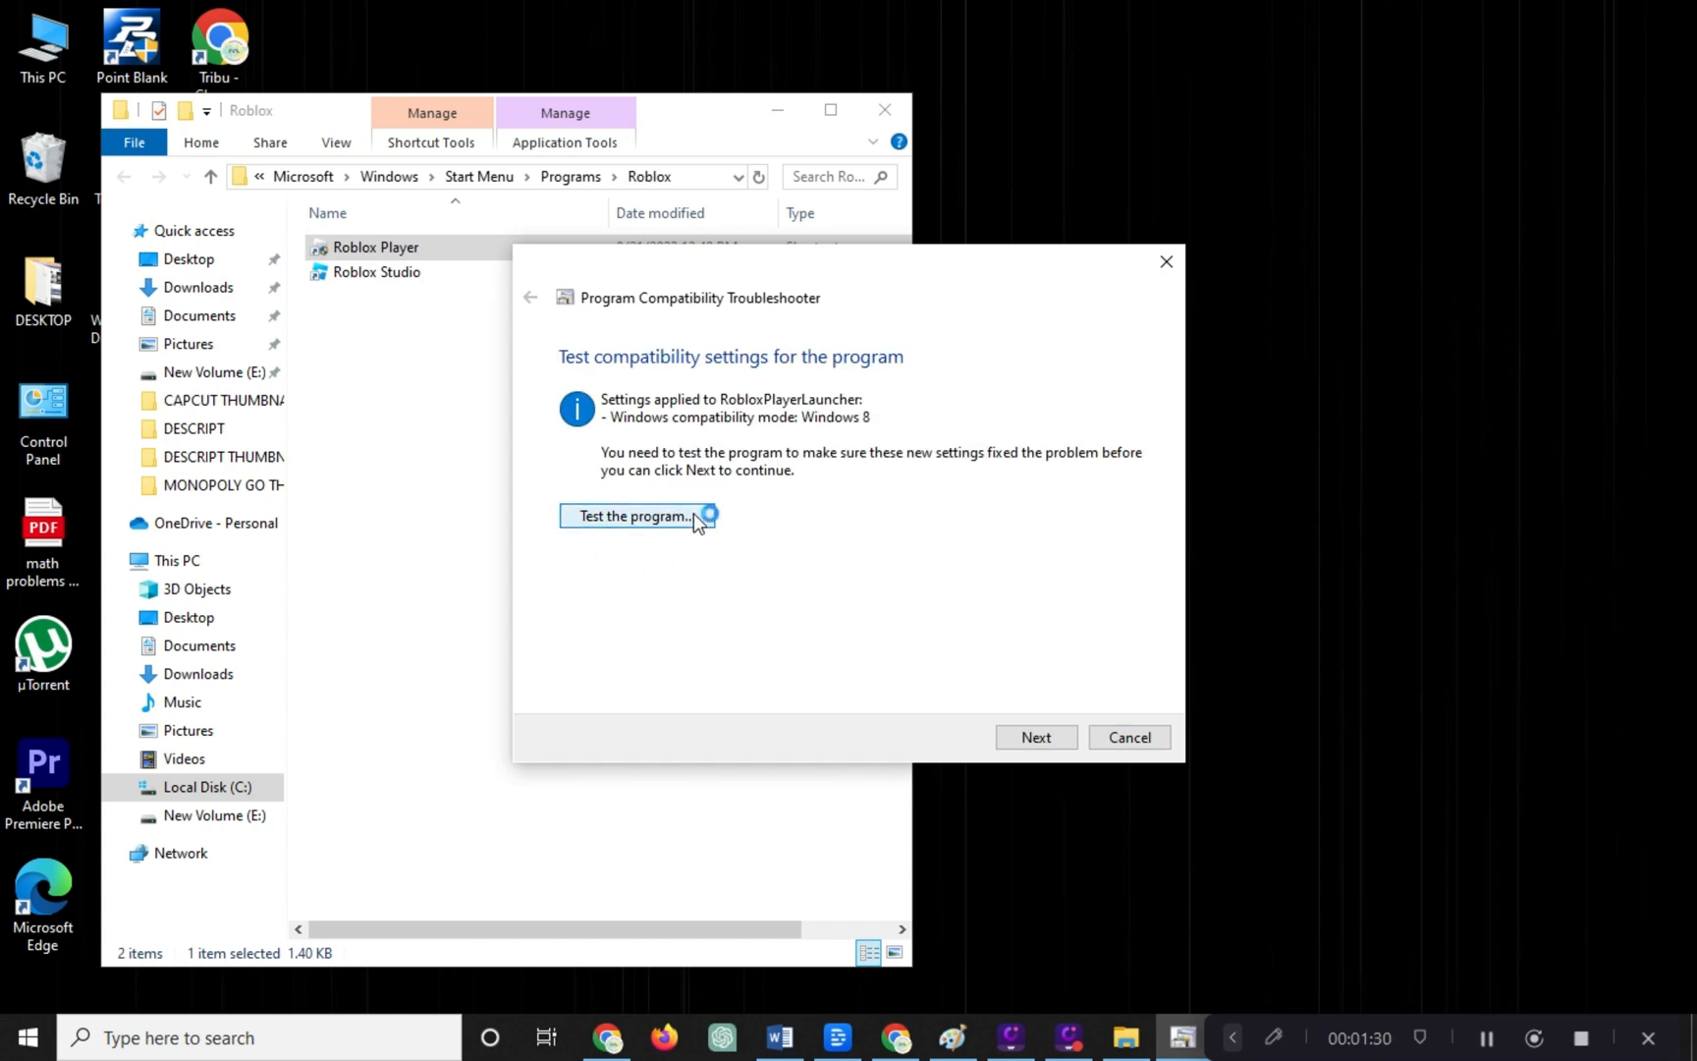
click(636, 516)
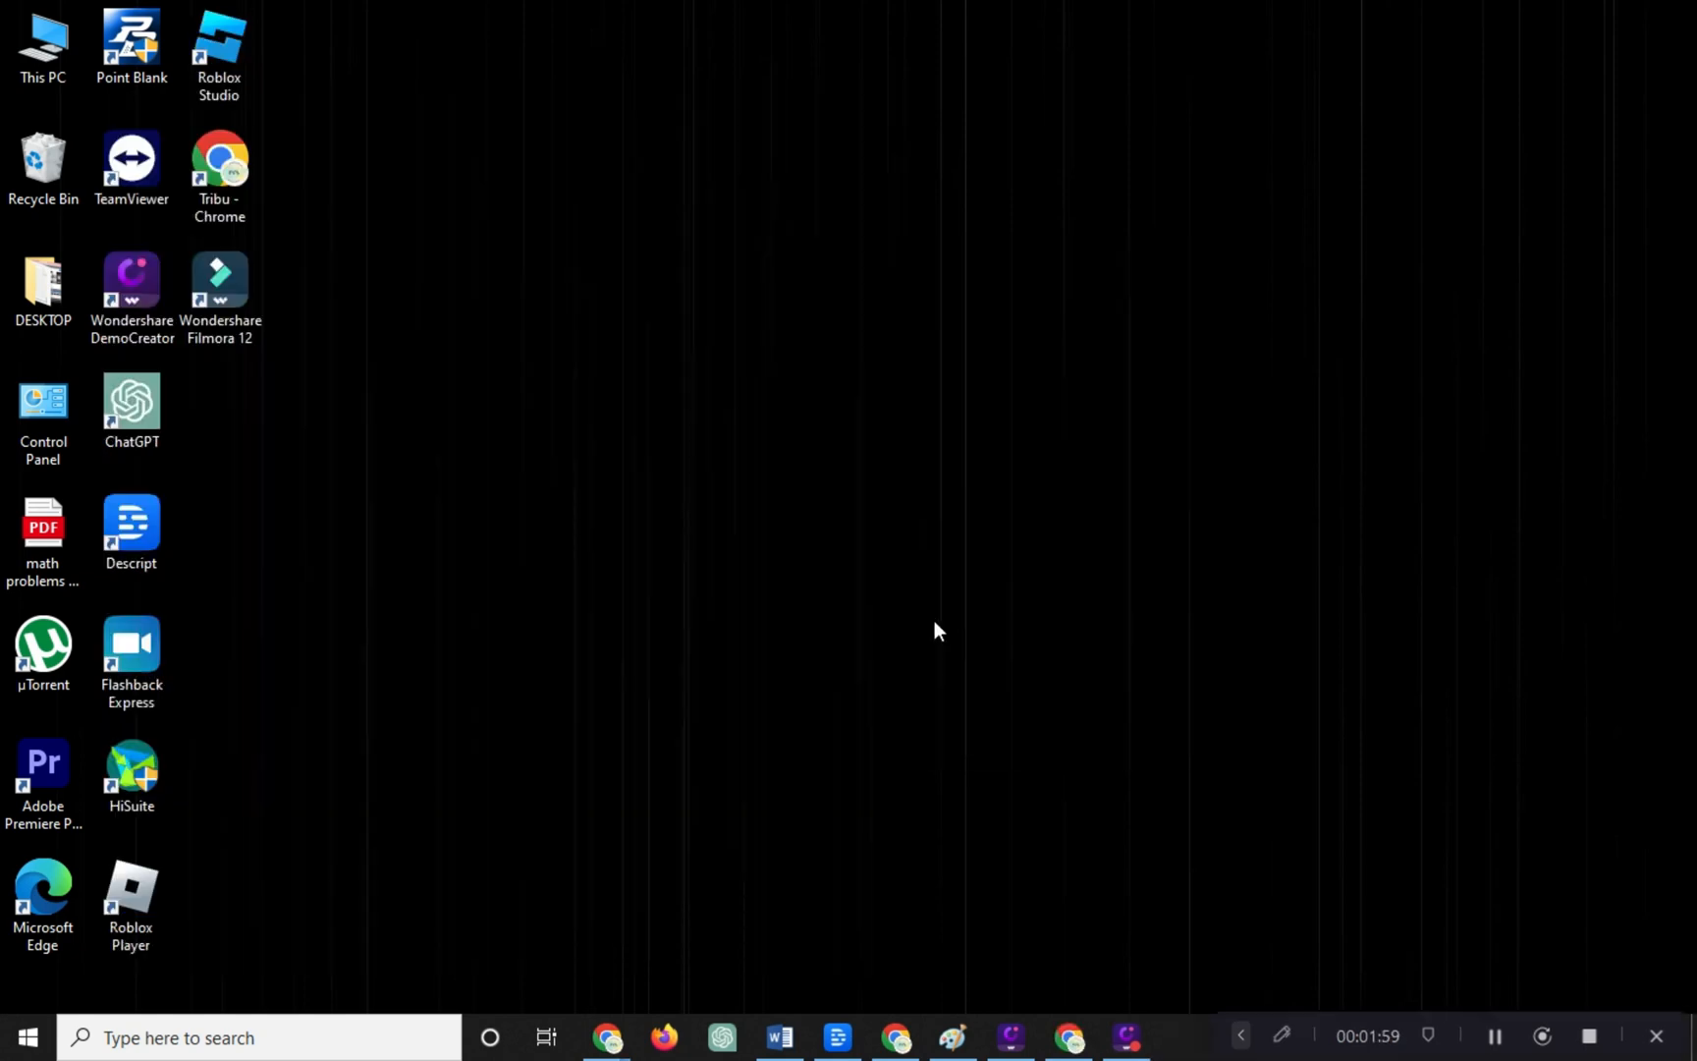
Open Control Panel's Uninstall a program list and scroll through installed programs
double_click(43, 411)
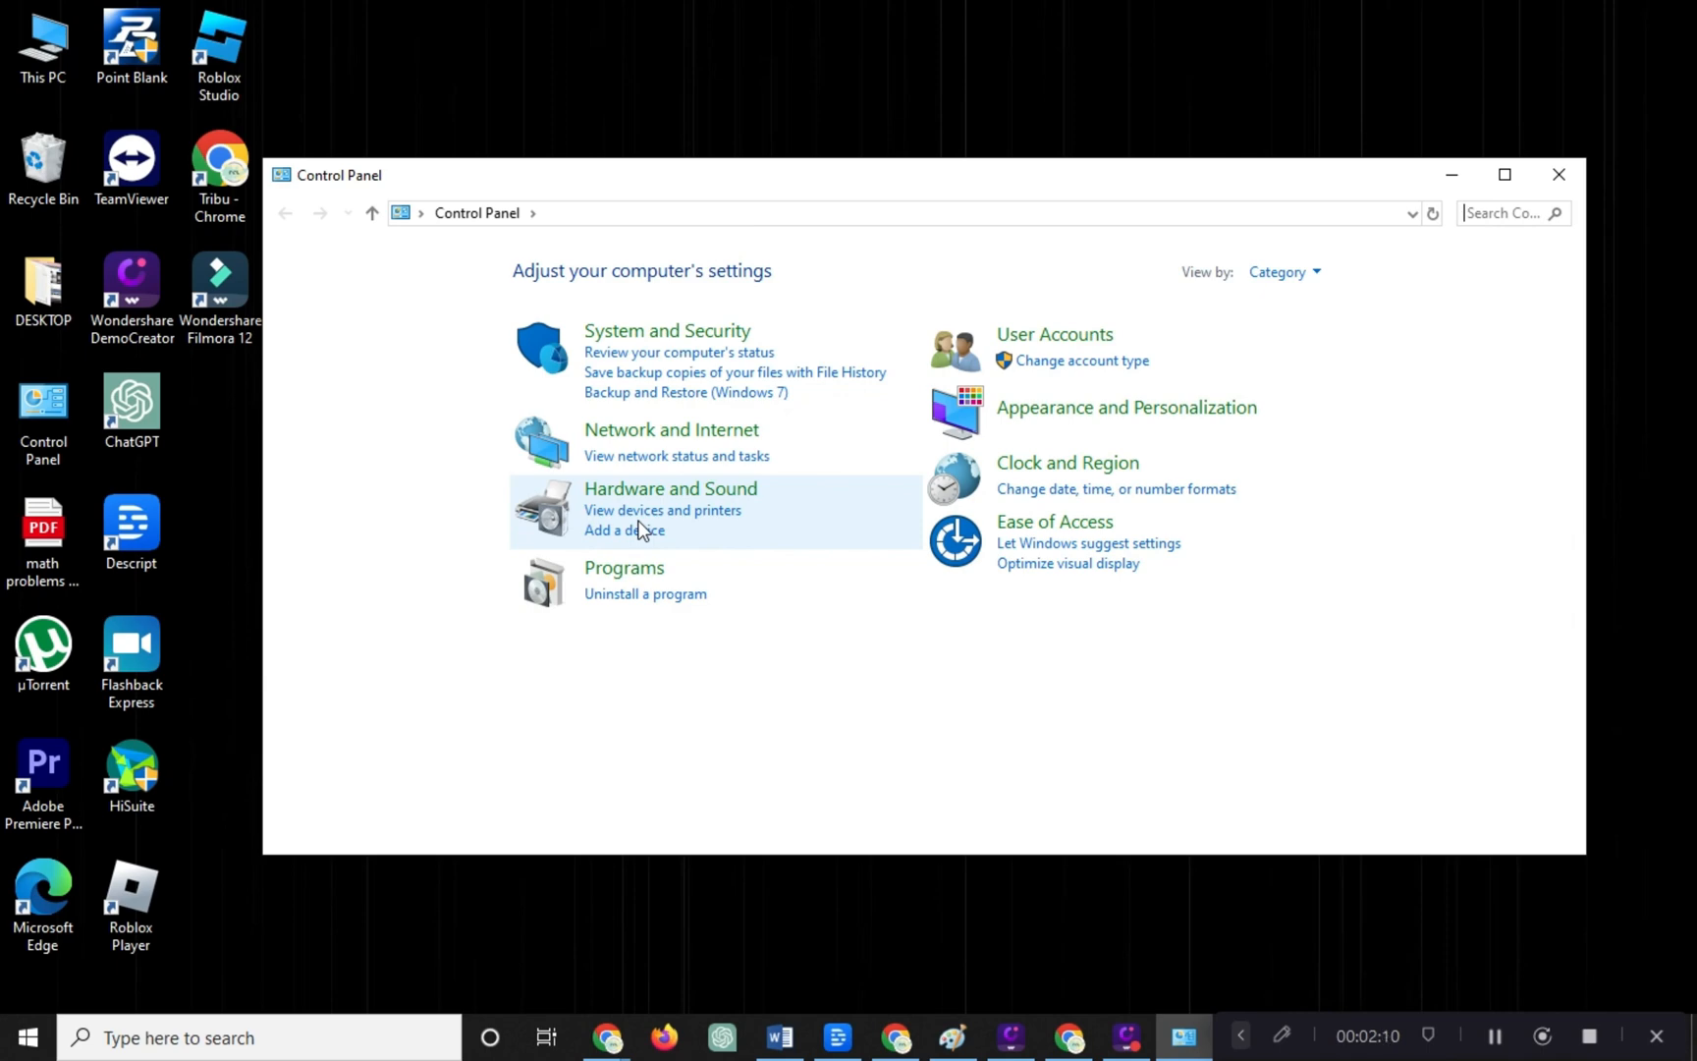
mouse_move(683, 603)
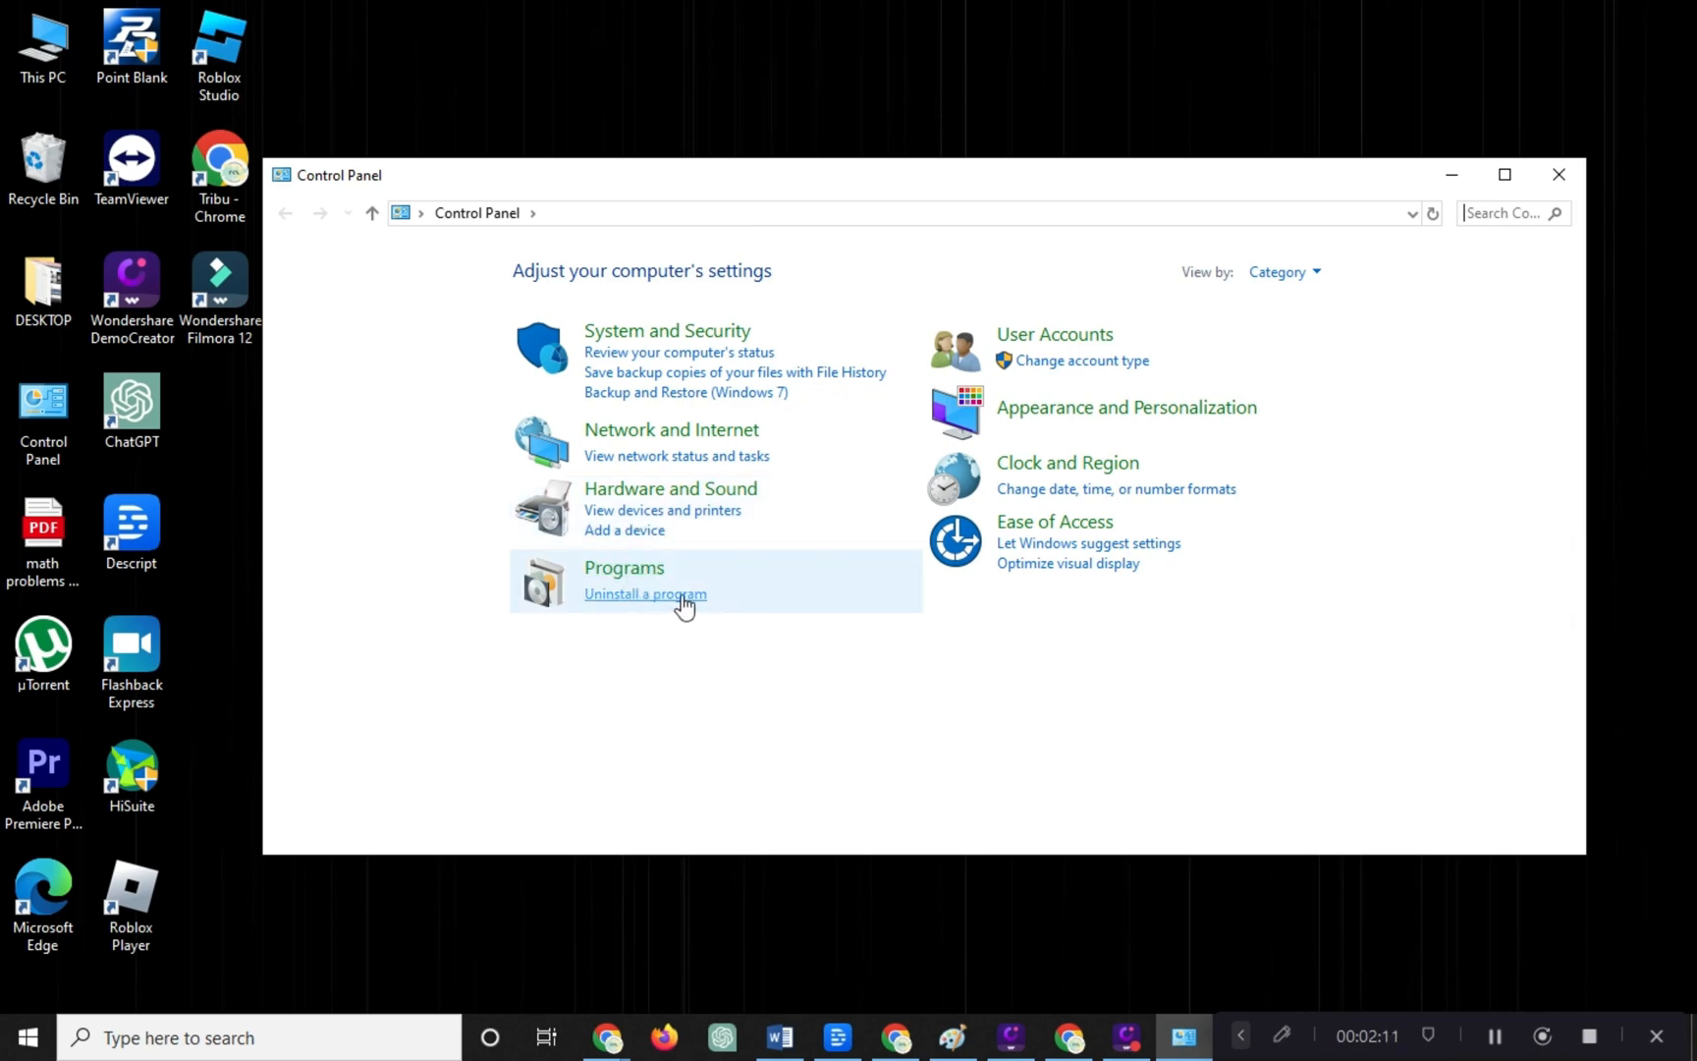
click(645, 593)
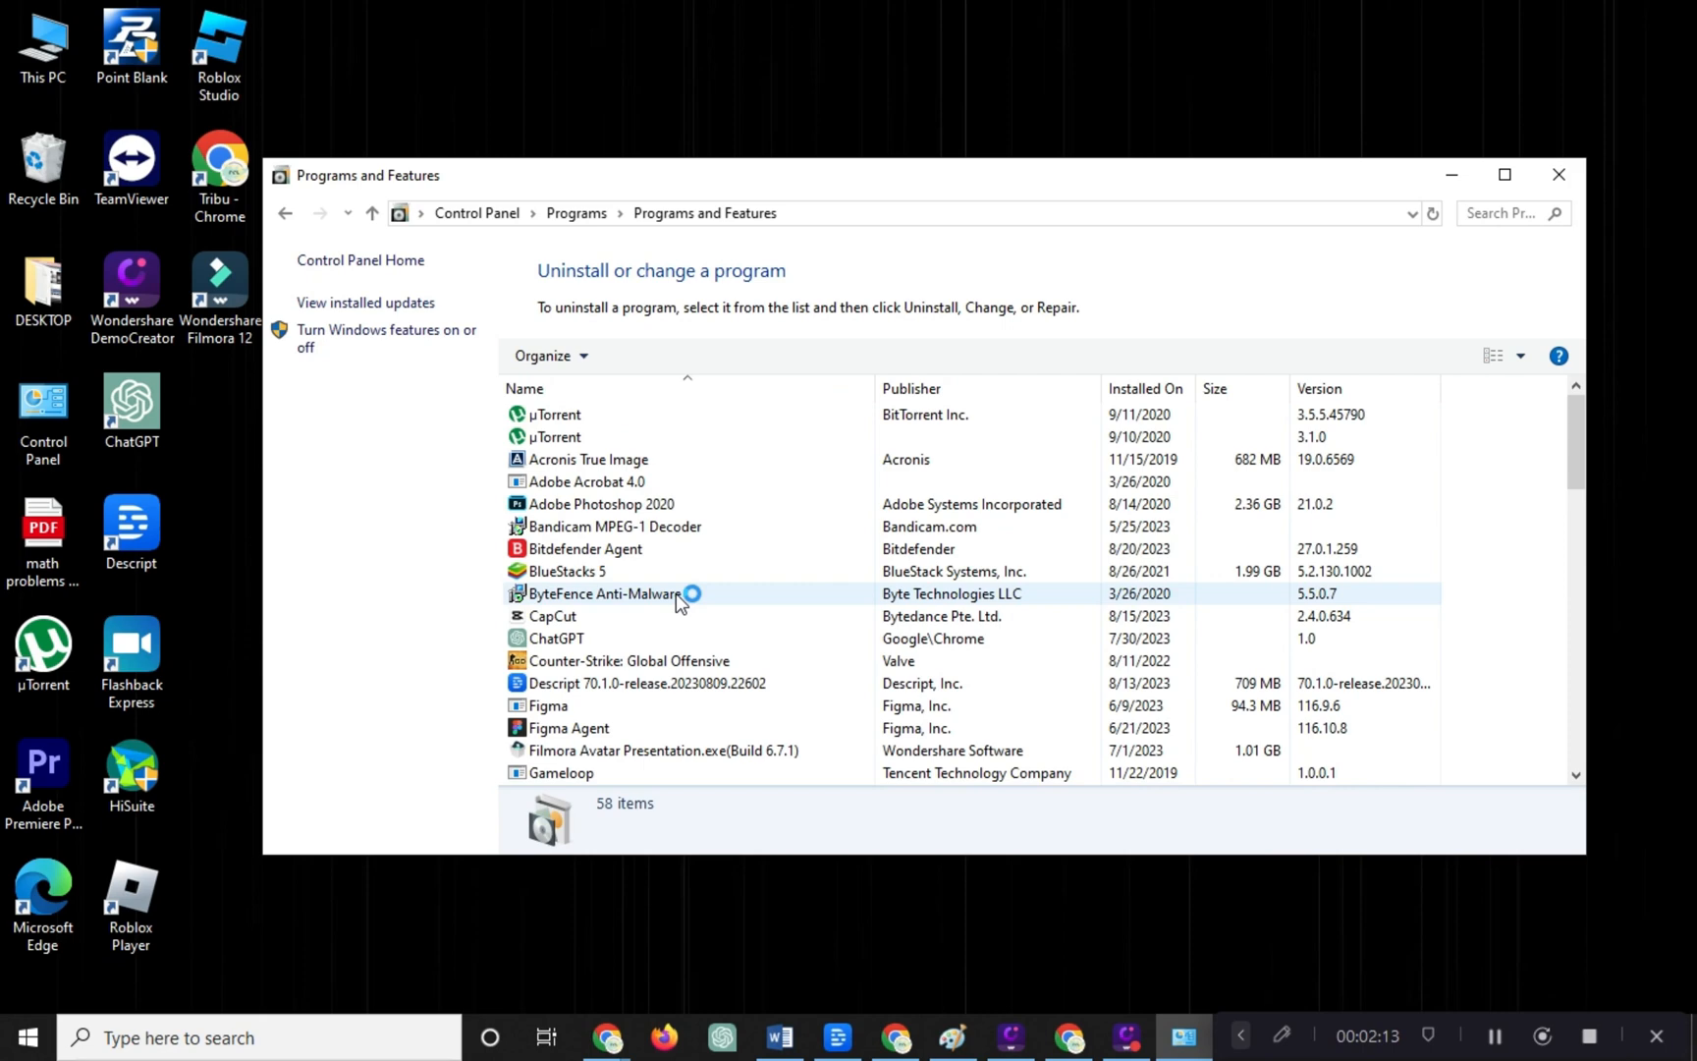
scroll(down, 3)
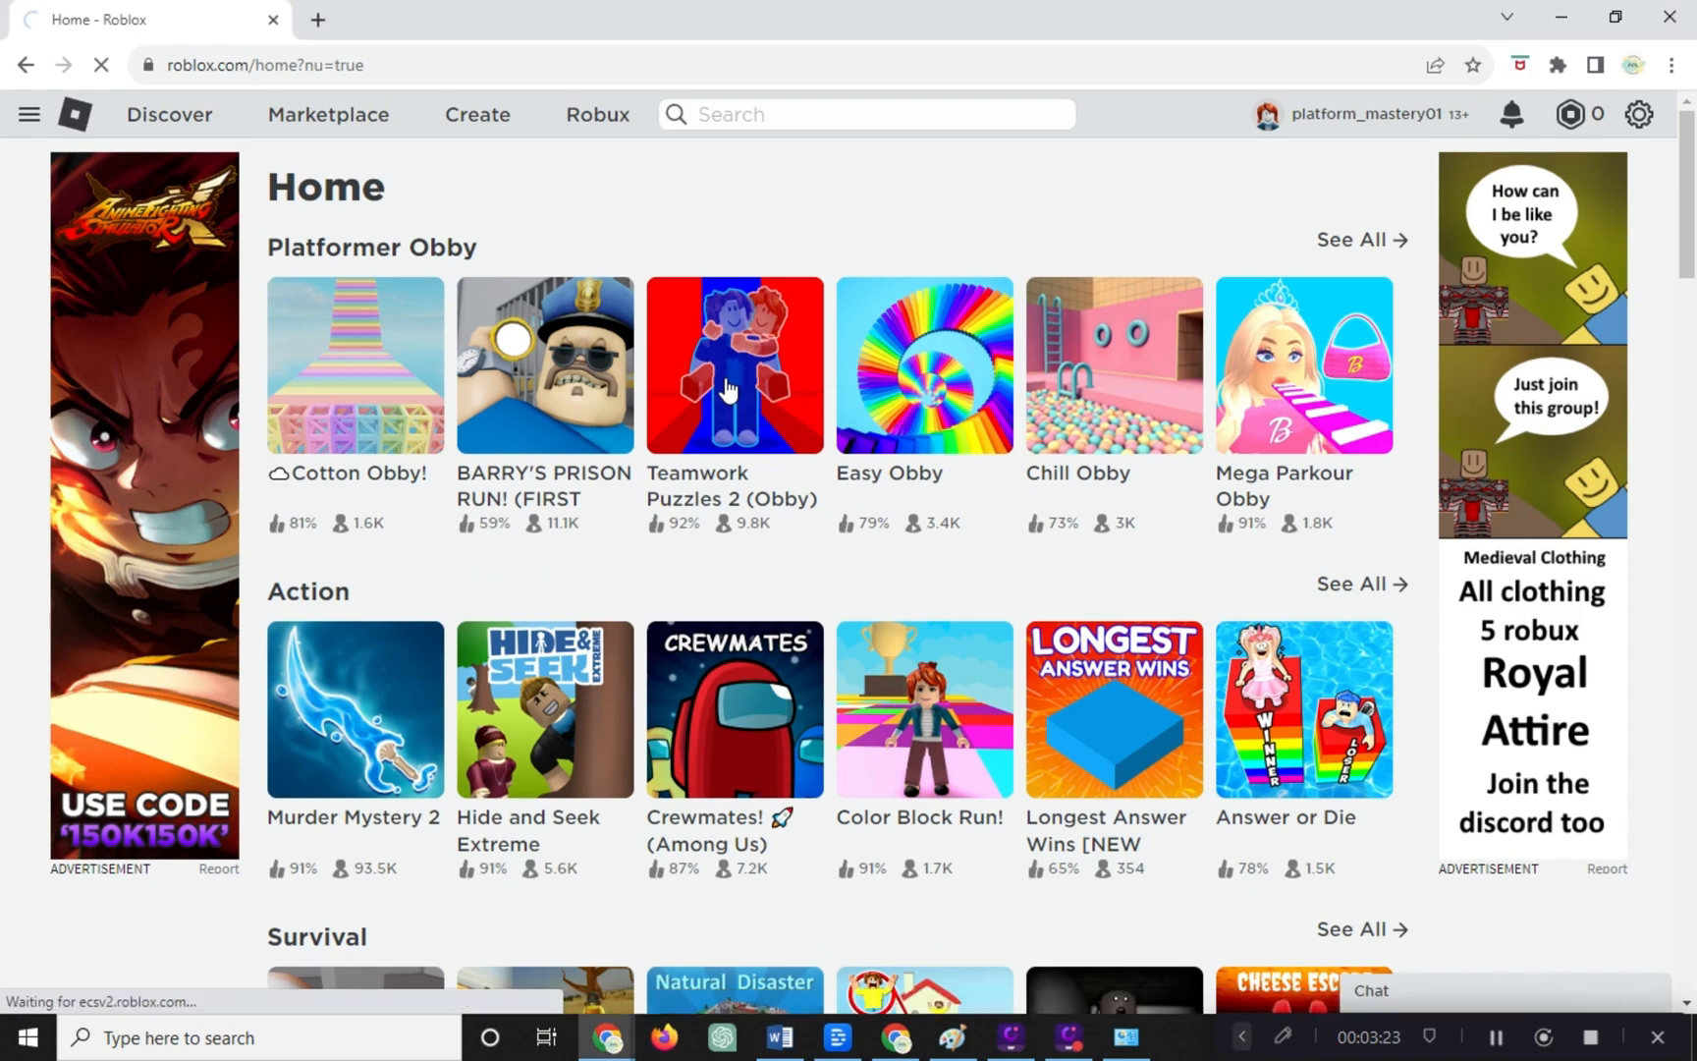
Download the Roblox installer from the Teamwork Puzzles 2 (Obby) page and dismiss the instructions
click(733, 363)
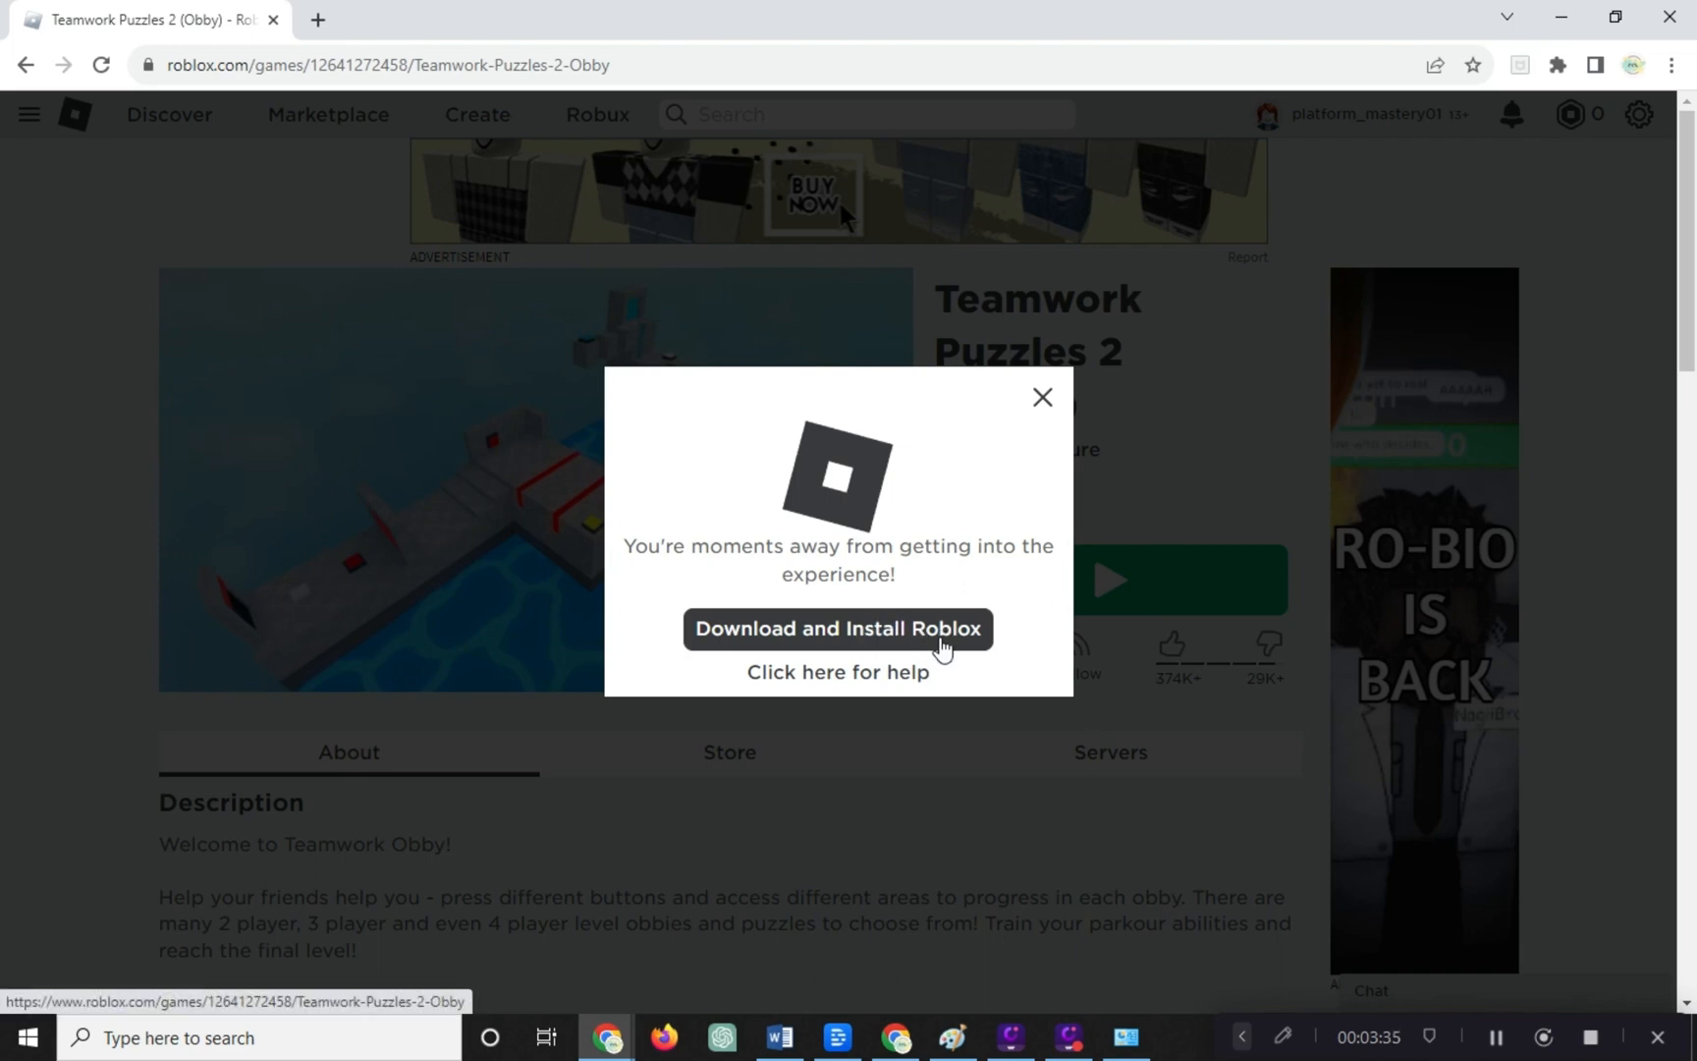
click(836, 627)
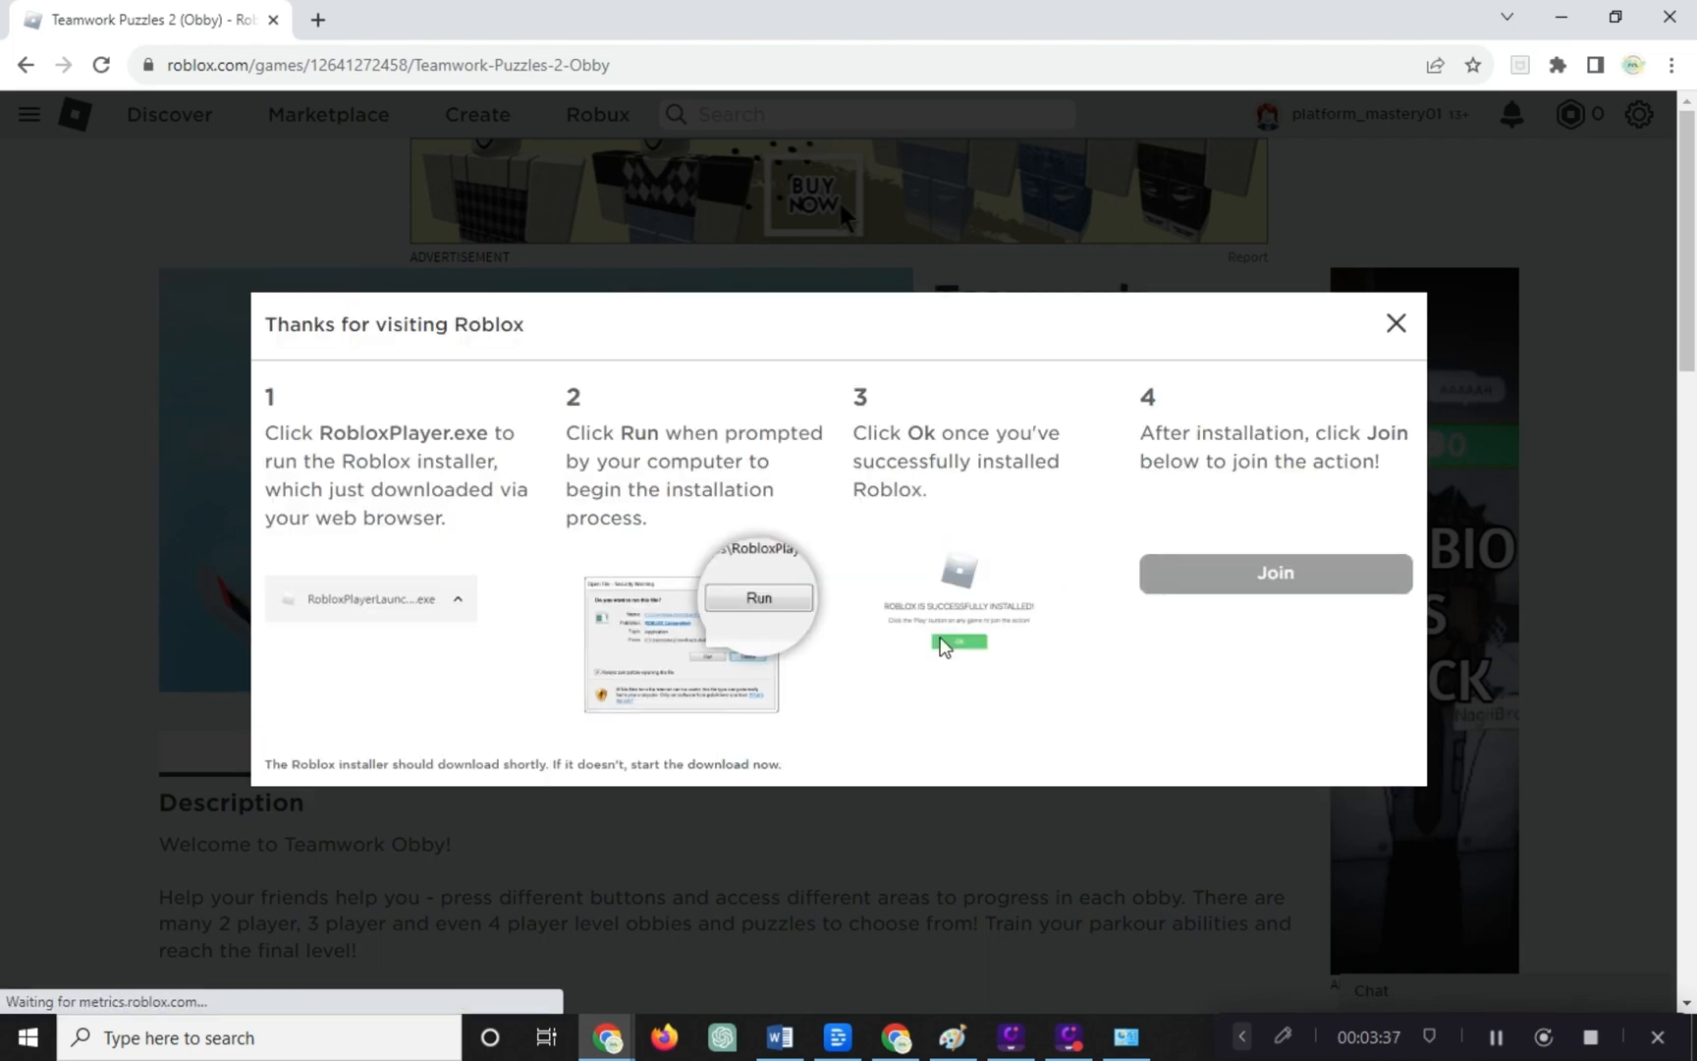
click(1274, 573)
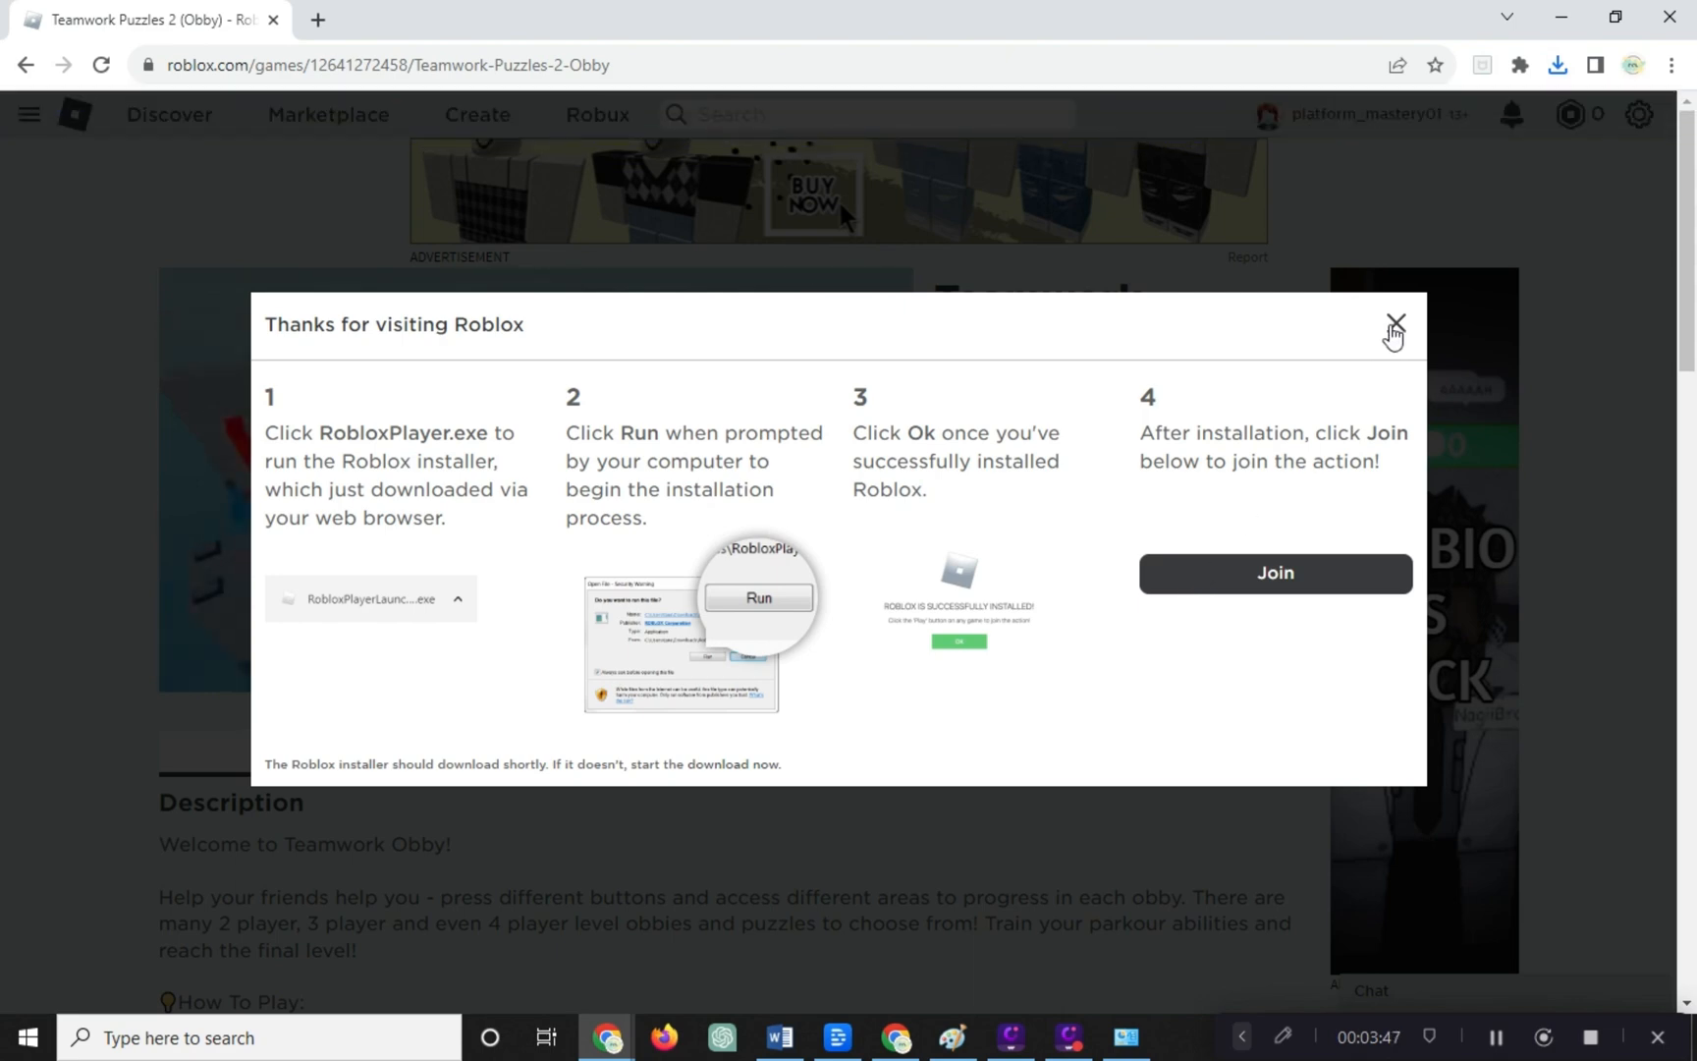
click(1393, 322)
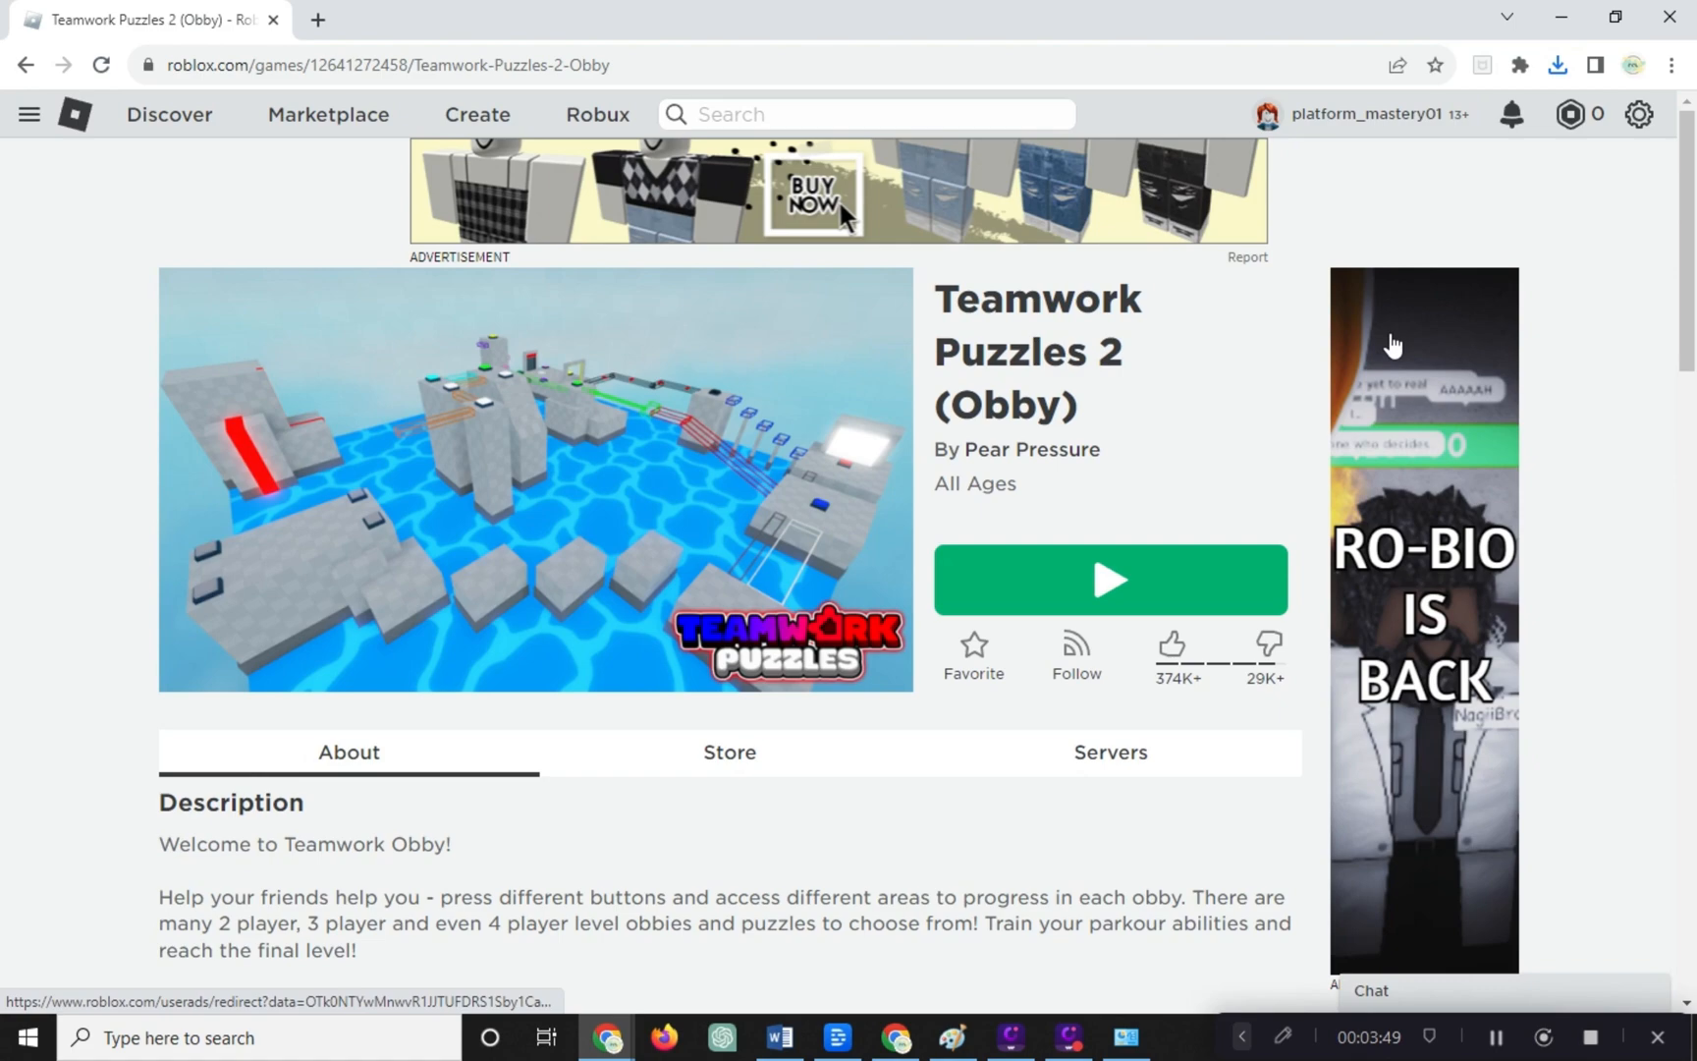
Press Play on Teamwork Puzzles 2 (Obby) and launch the Roblox installer
click(1558, 65)
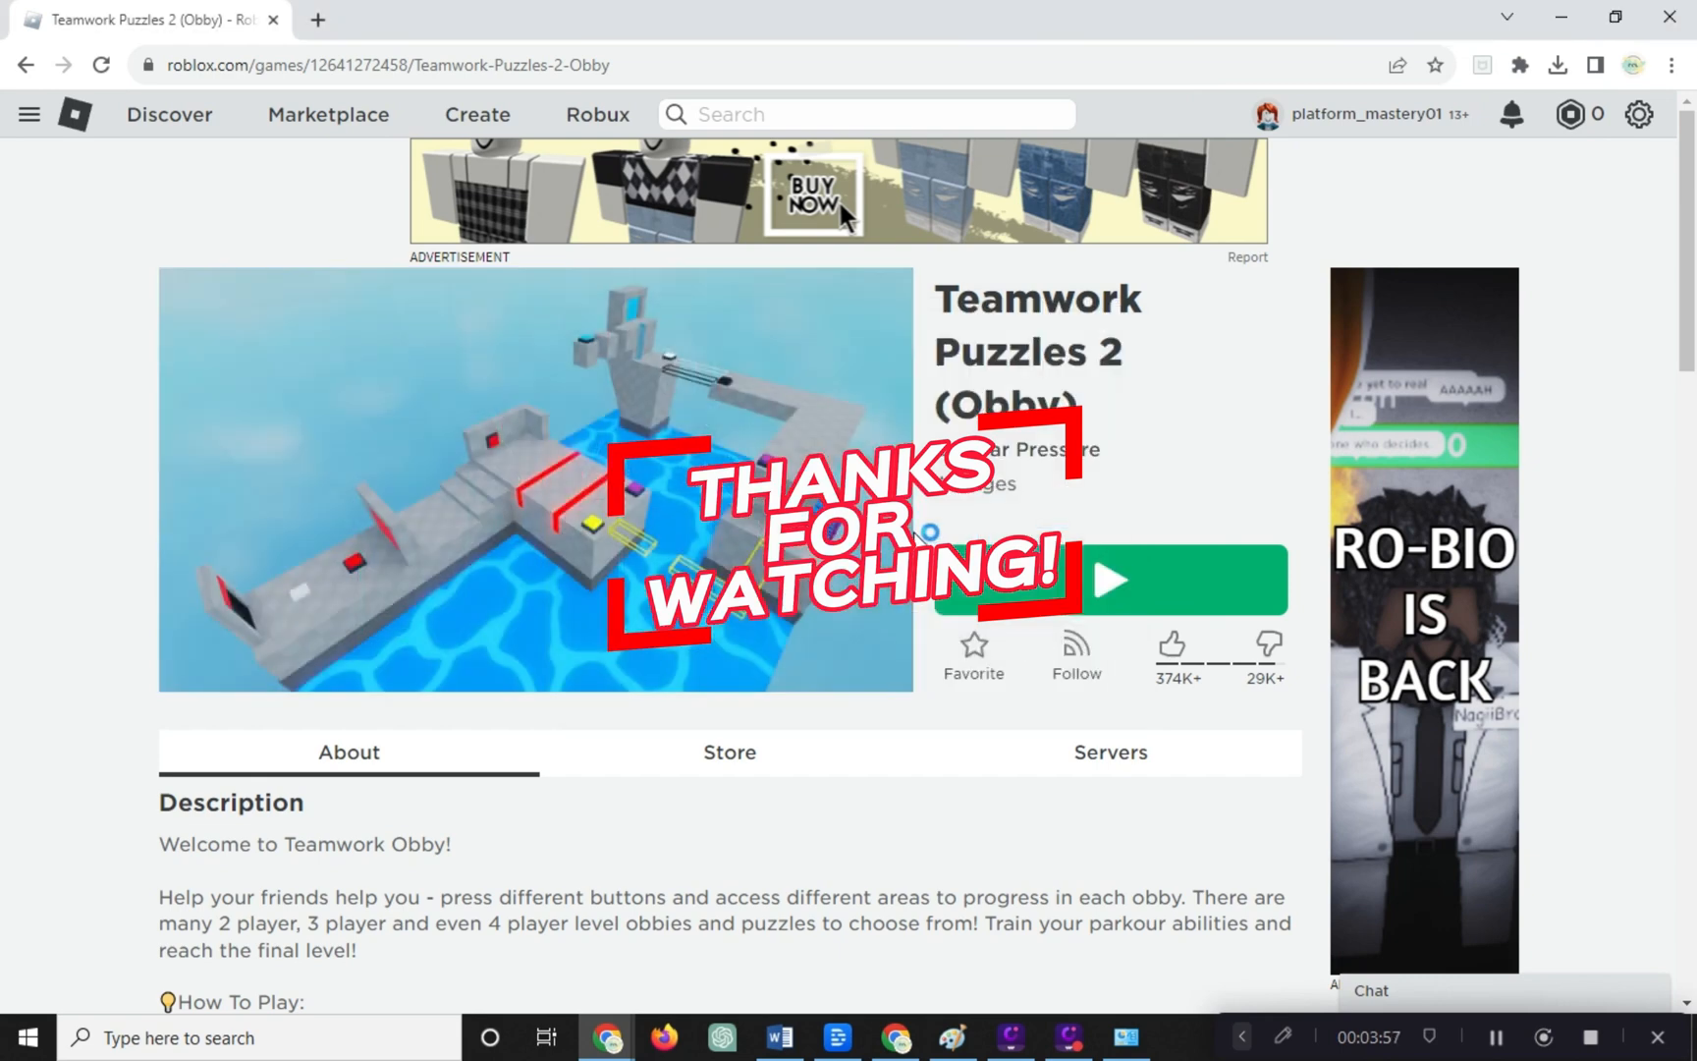
click(1107, 580)
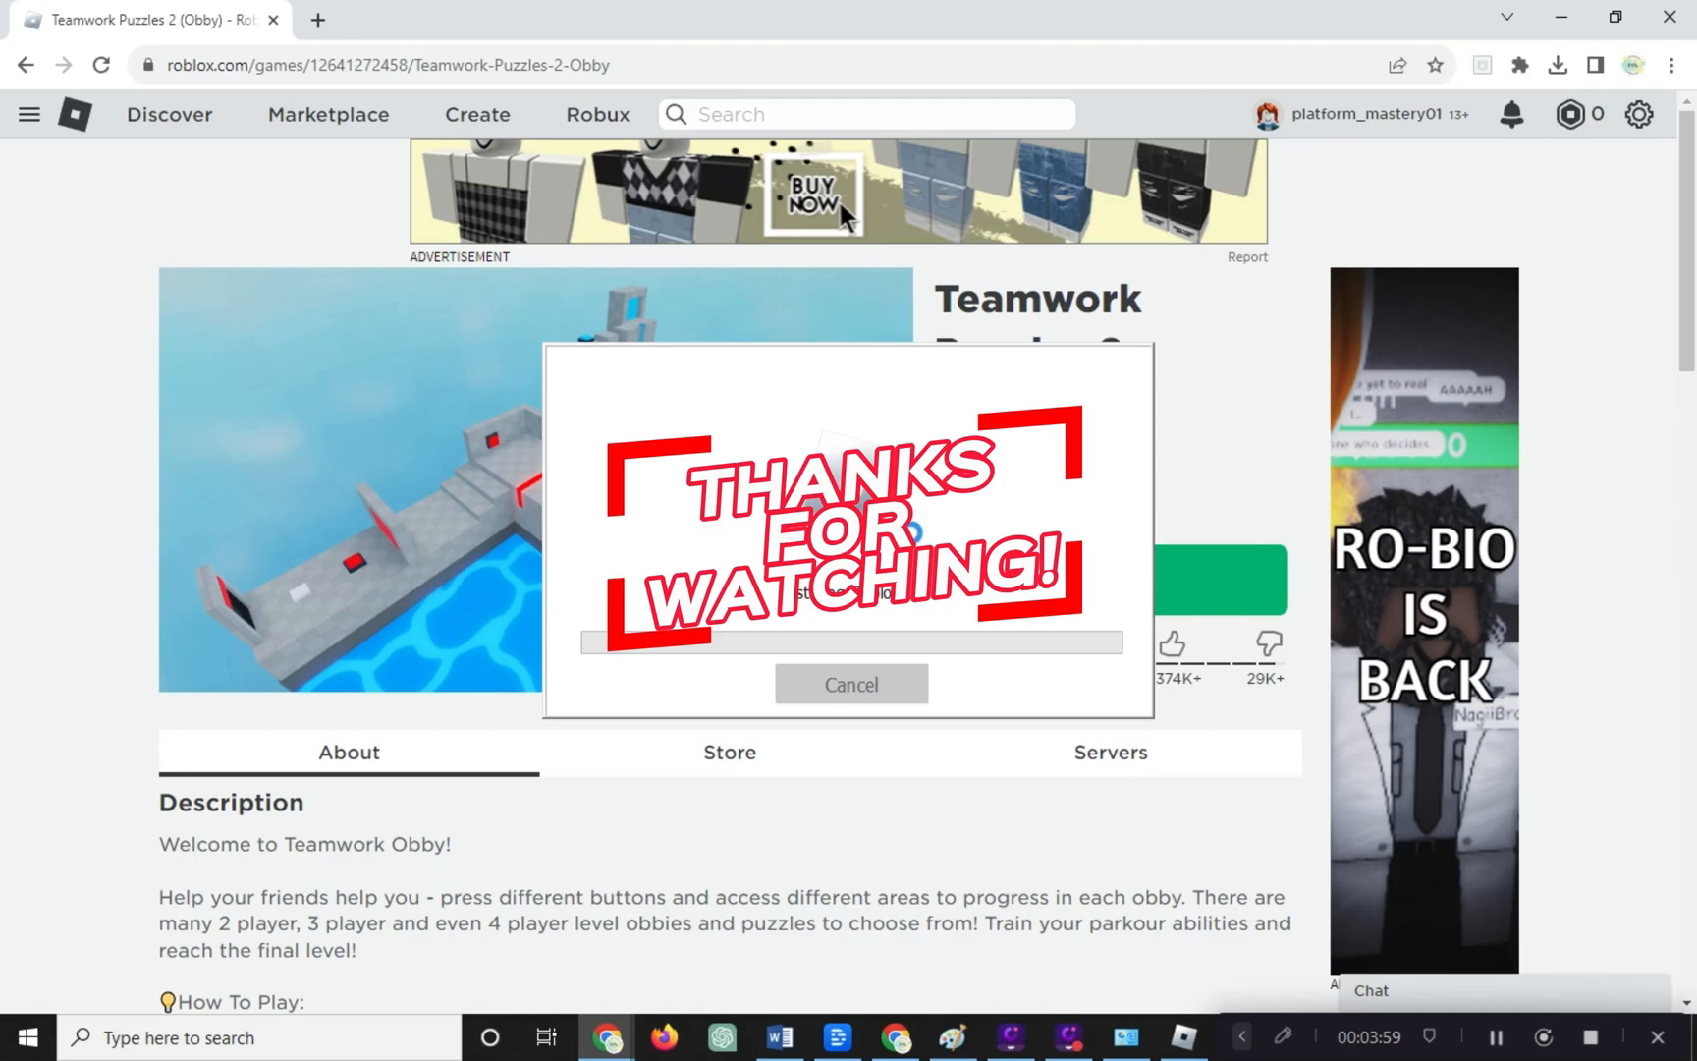